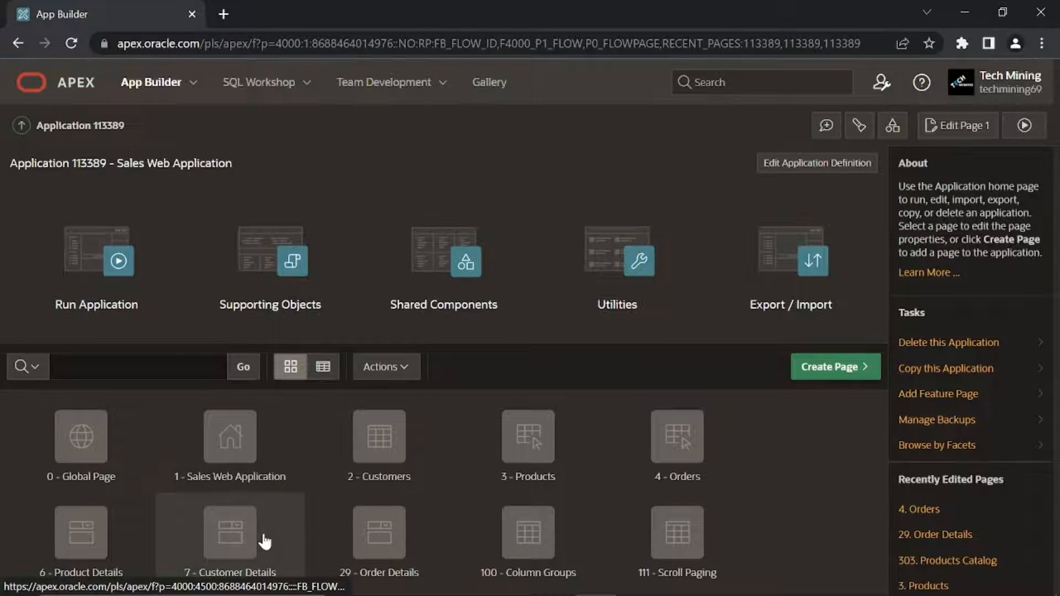
Open page 7 Customer Details of the Sales Web Application in Page Designer.
{"action": "left_click", "coordinate": [228, 534]}
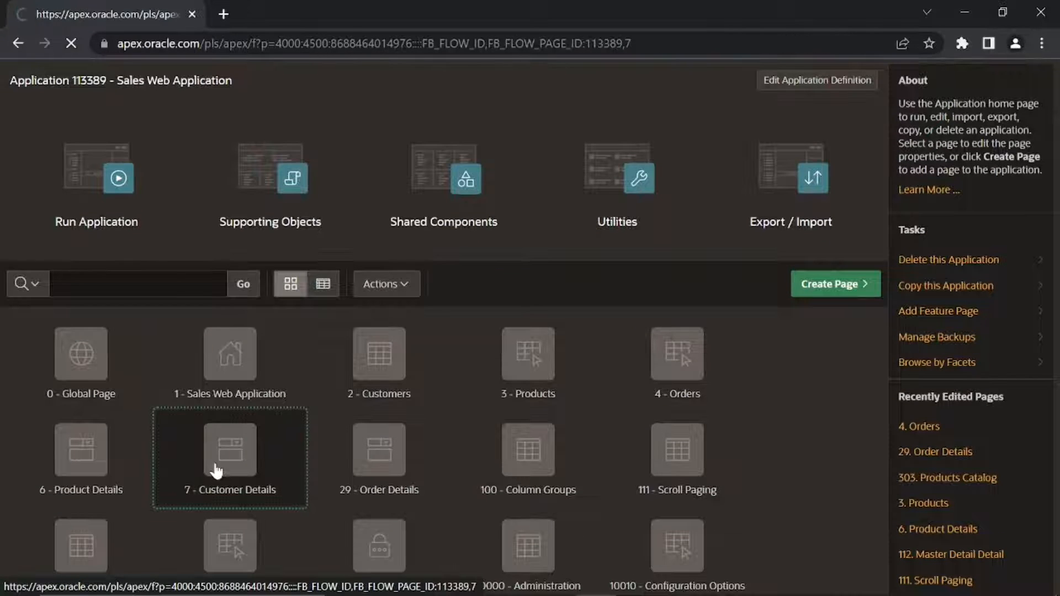
{"action": "double_click", "coordinate": [229, 450]}
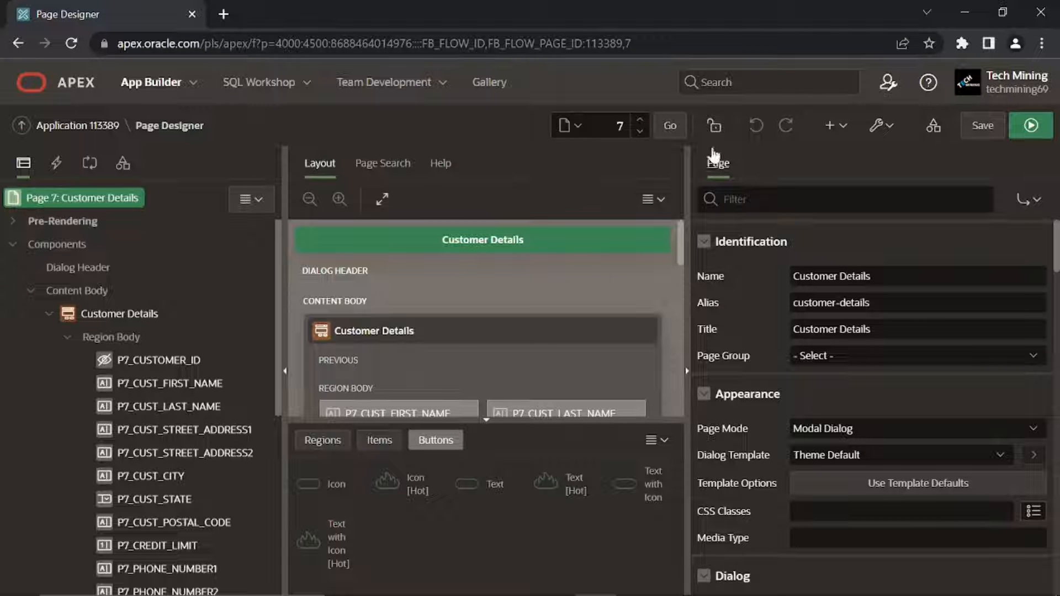
Copy a page within this application as new page 11 named 'Identify Customer'.
{"action": "left_click", "coordinate": [831, 126]}
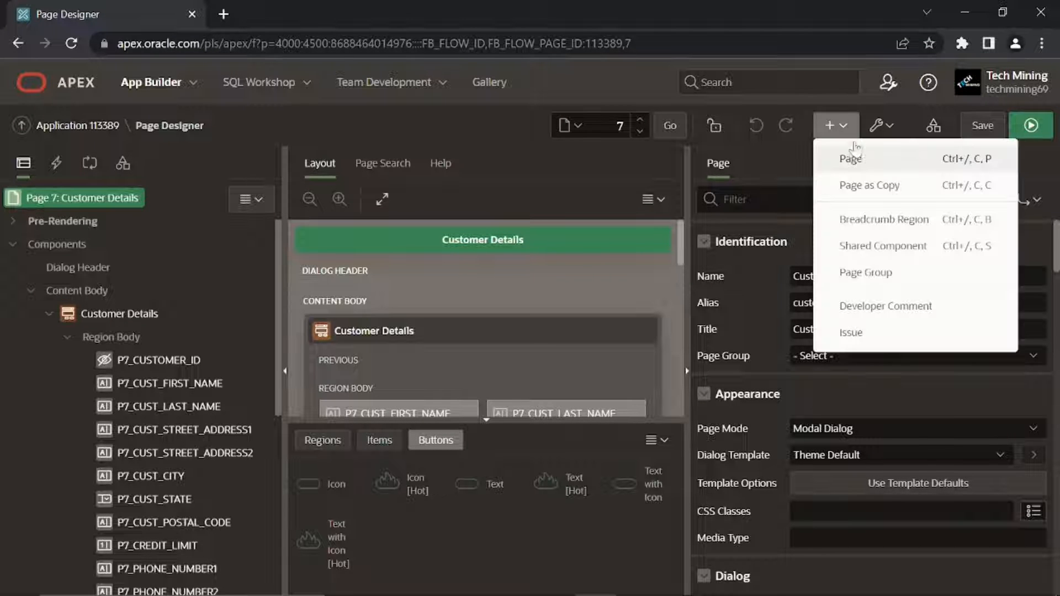
{"action": "left_click", "coordinate": [870, 185]}
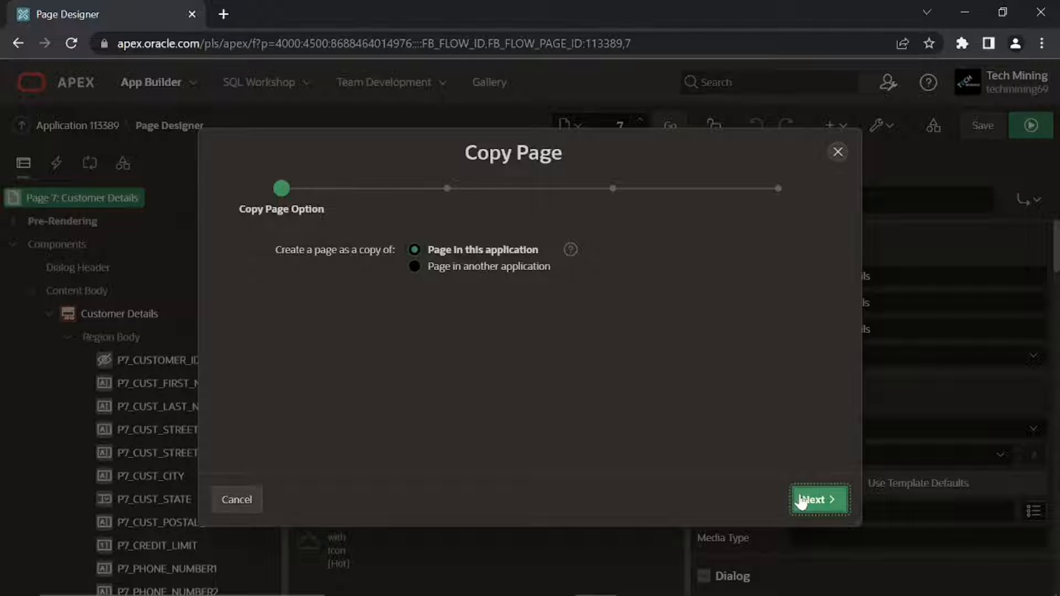
{"action": "left_click", "coordinate": [817, 500]}
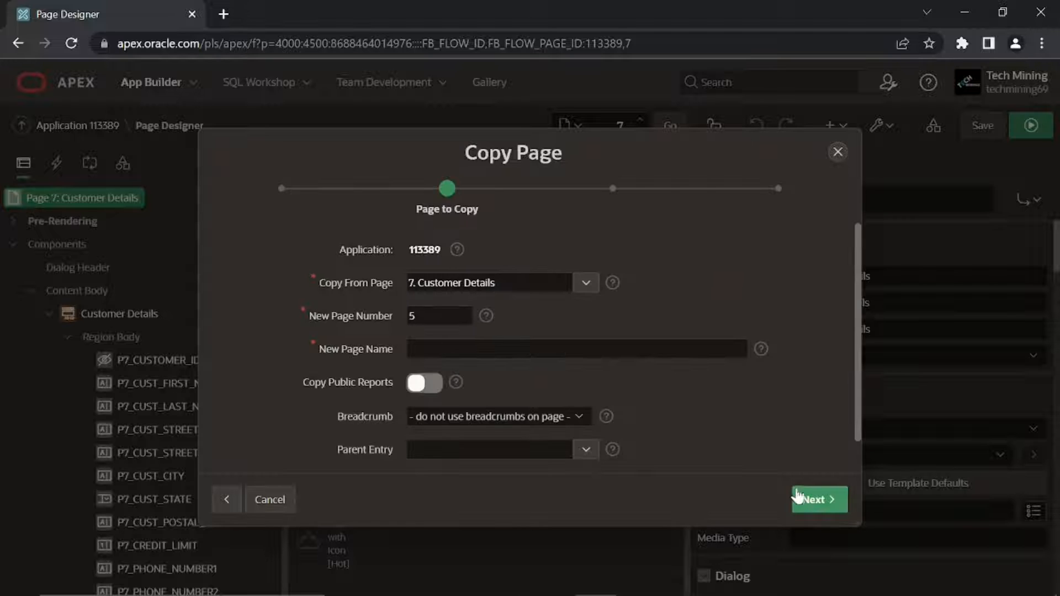
{"action": "left_click", "coordinate": [819, 499]}
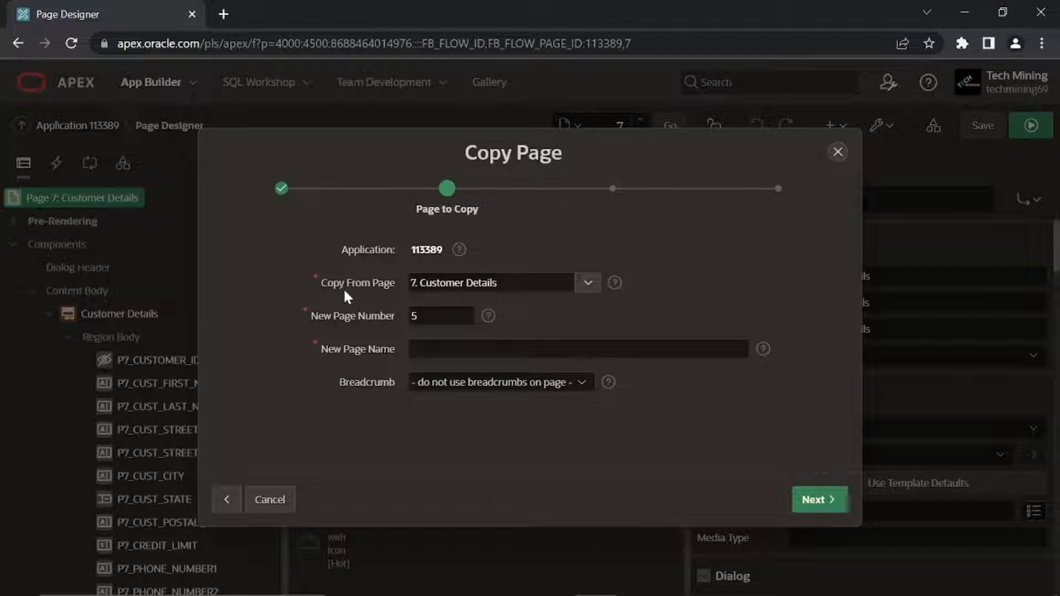
{"action": "mouse_move", "coordinate": [330, 330]}
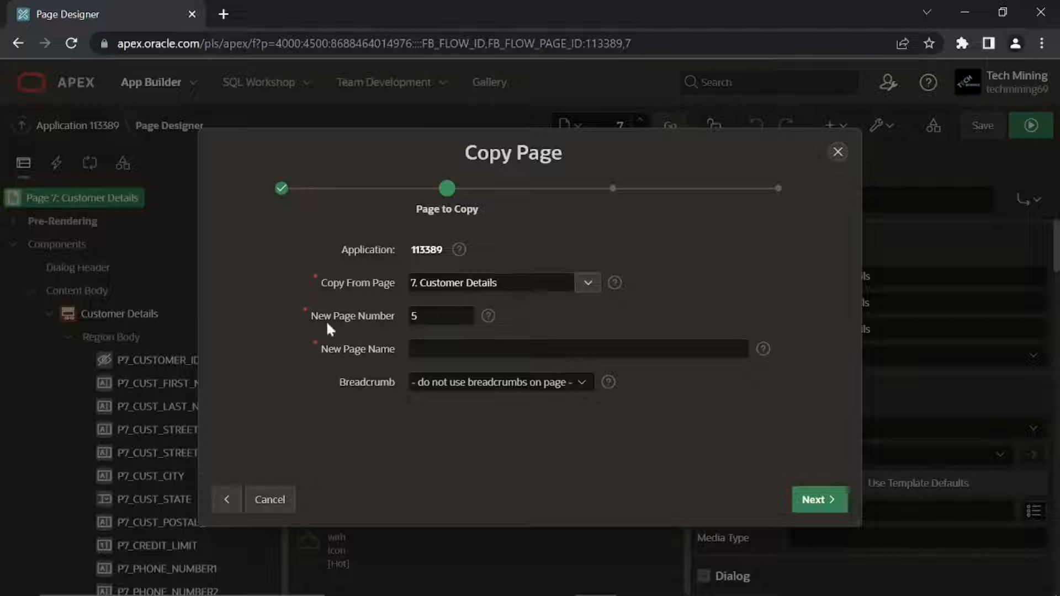
{"action": "left_click", "coordinate": [441, 316]}
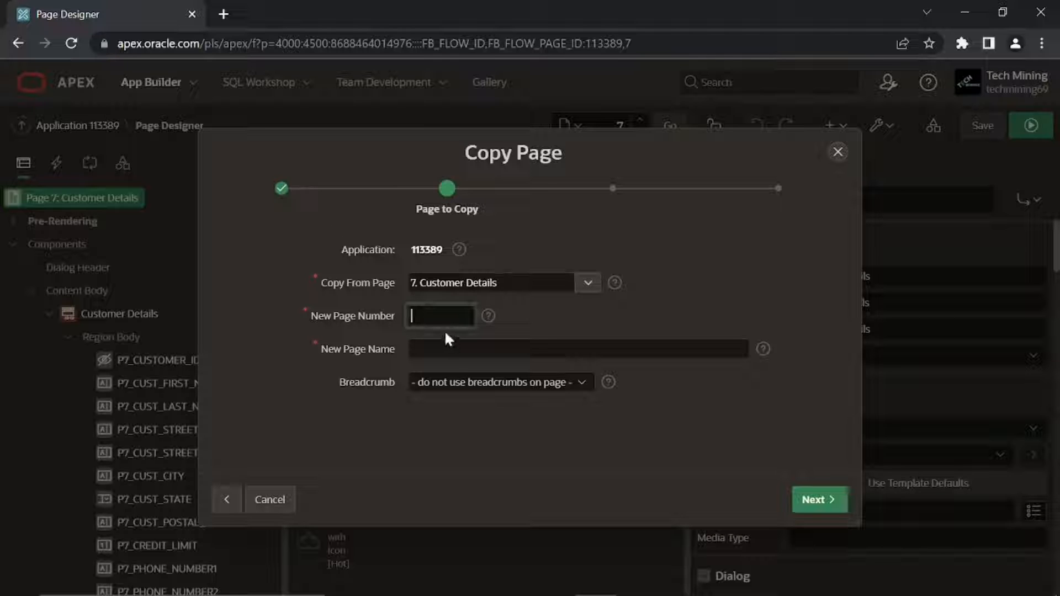
{"action": "type", "text": "11"}
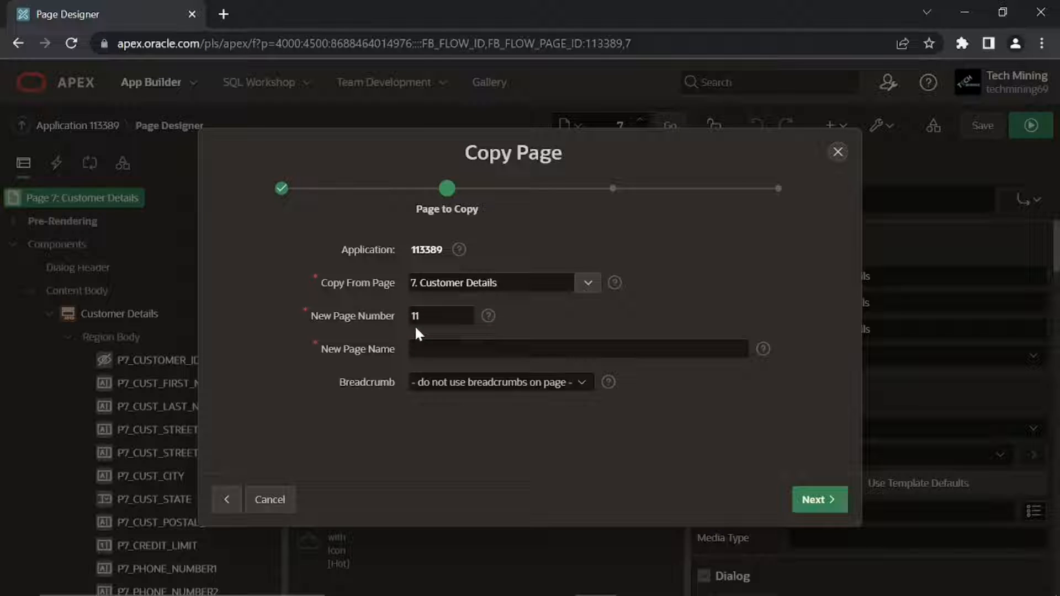
{"action": "left_click", "coordinate": [577, 348]}
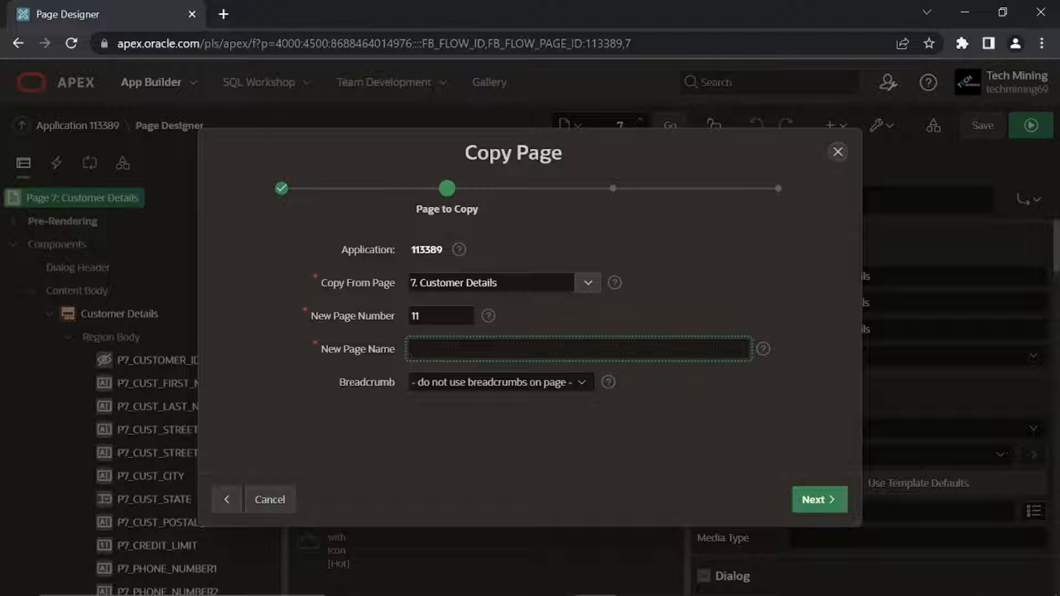
{"action": "type", "text": "Identify Customer"}
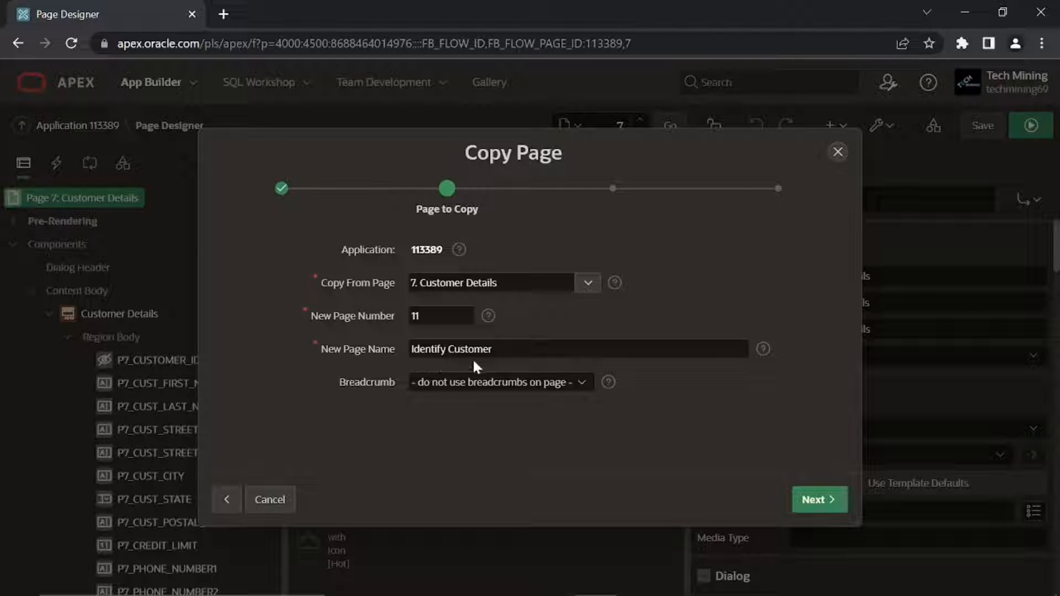
{"action": "mouse_move", "coordinate": [831, 510]}
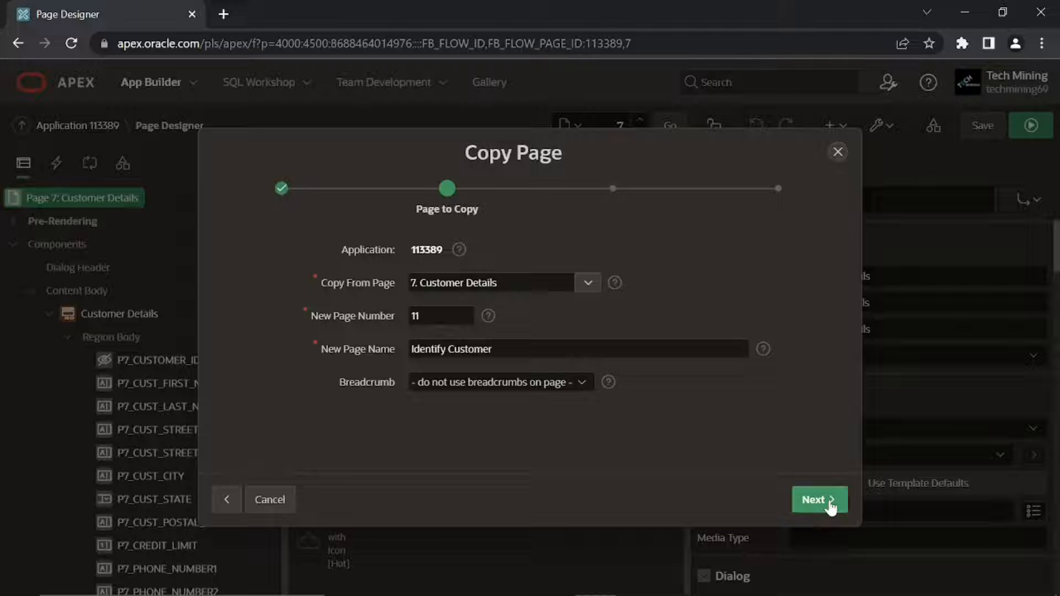
Link the copied page to the existing Orders menu entry, keep original names, and copy.
{"action": "left_click", "coordinate": [819, 499]}
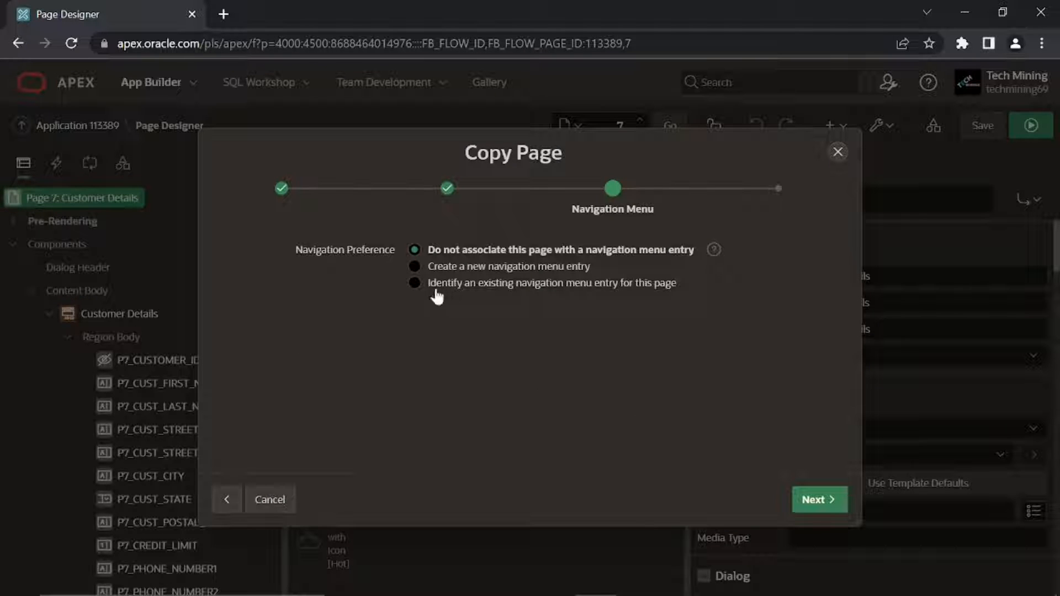
{"action": "left_click", "coordinate": [414, 282]}
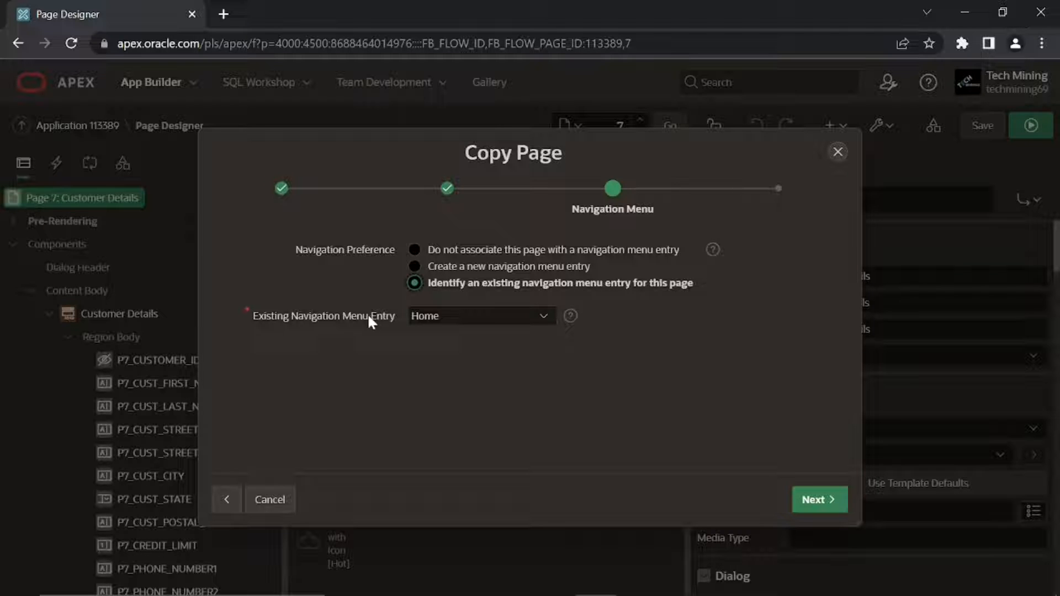
{"action": "left_click", "coordinate": [483, 316]}
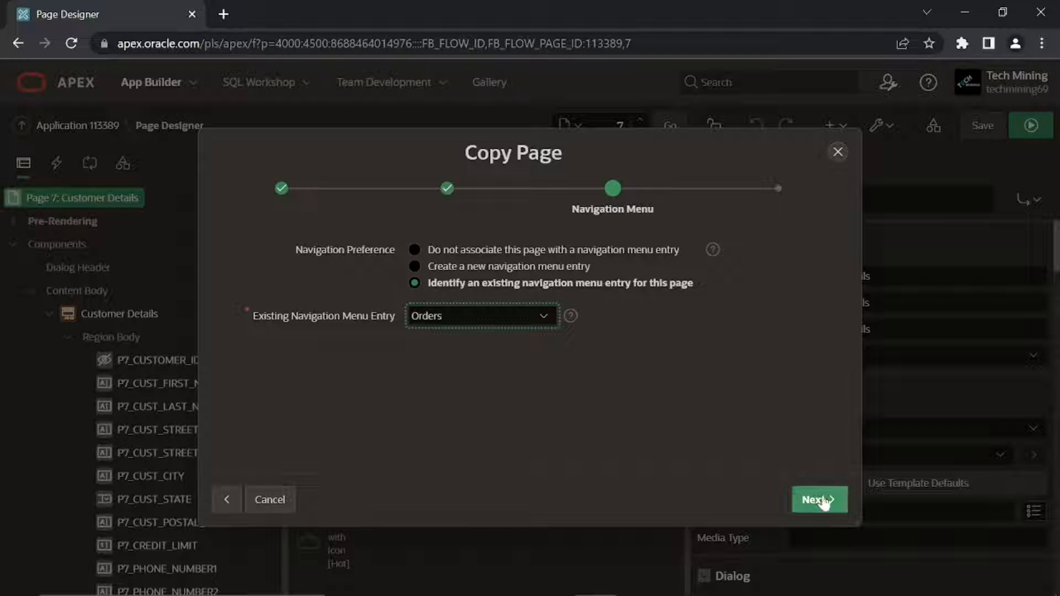
{"action": "left_click", "coordinate": [819, 500]}
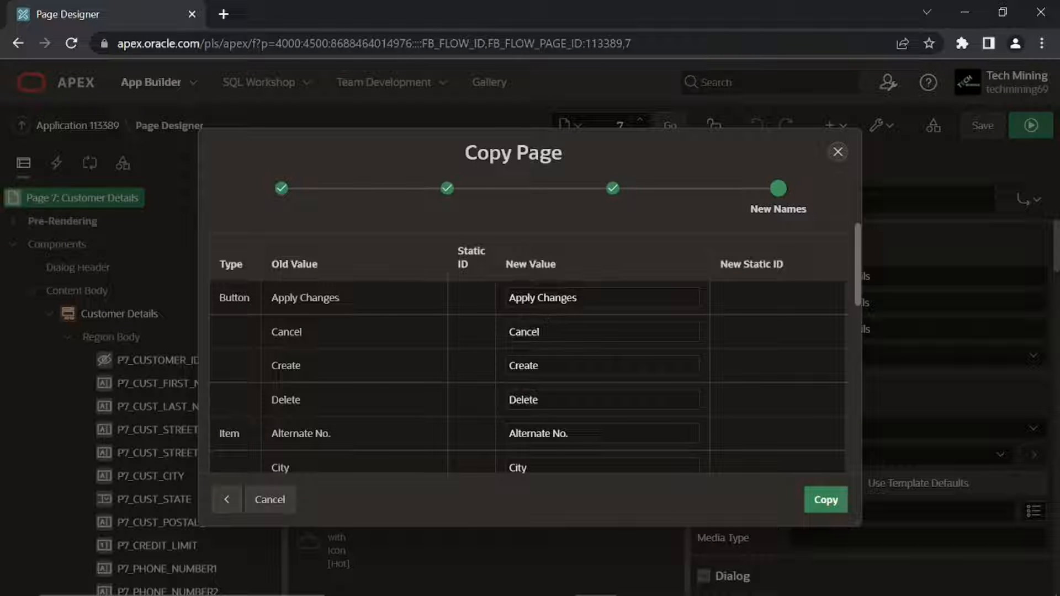
{"action": "scroll", "scroll_direction": "down", "scroll_amount": 3}
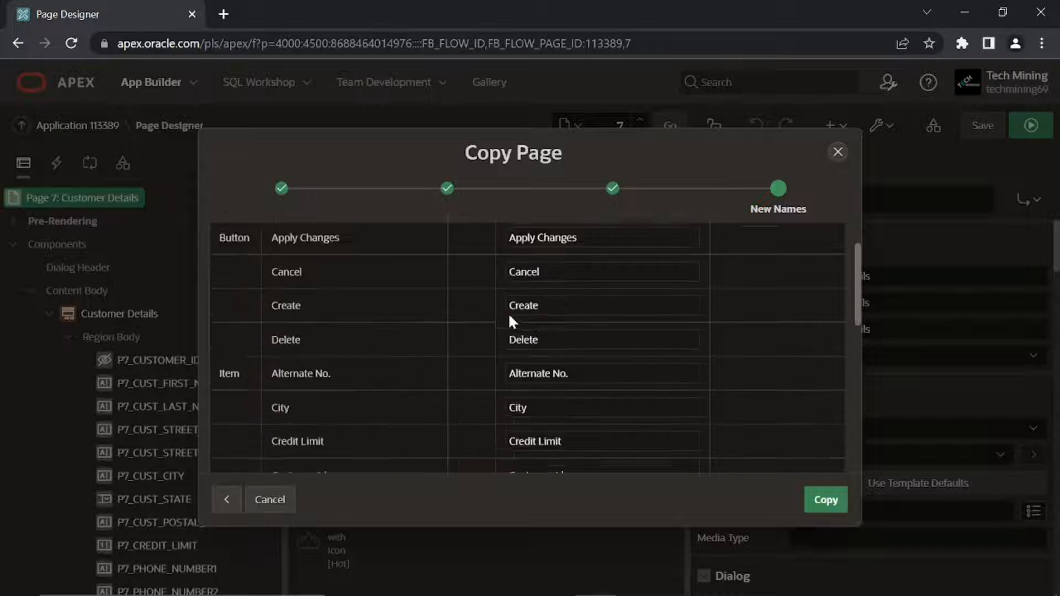
{"action": "scroll", "scroll_direction": "down", "scroll_amount": 3}
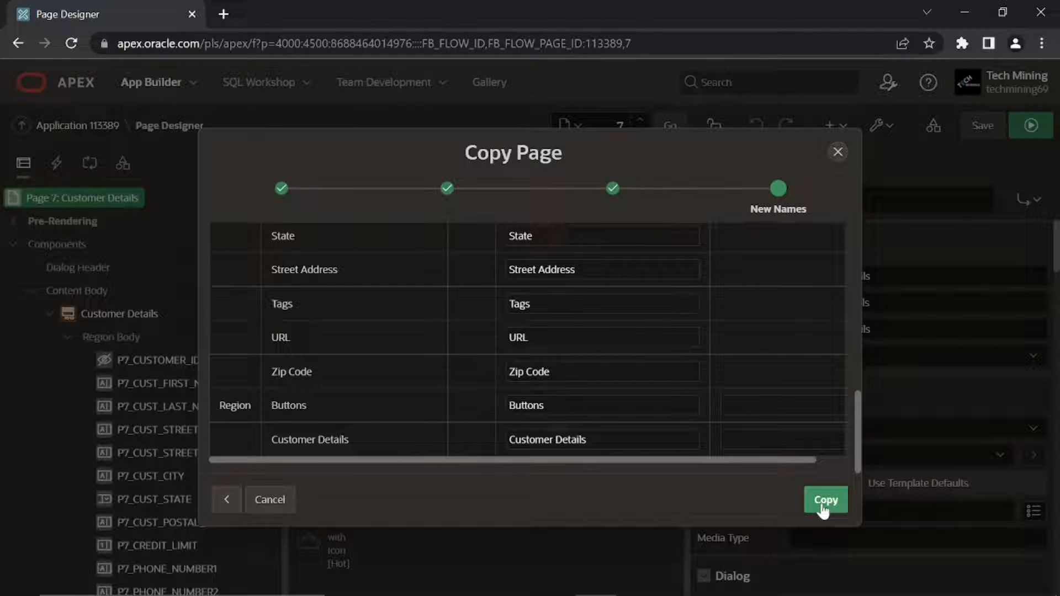
{"action": "left_click", "coordinate": [826, 499]}
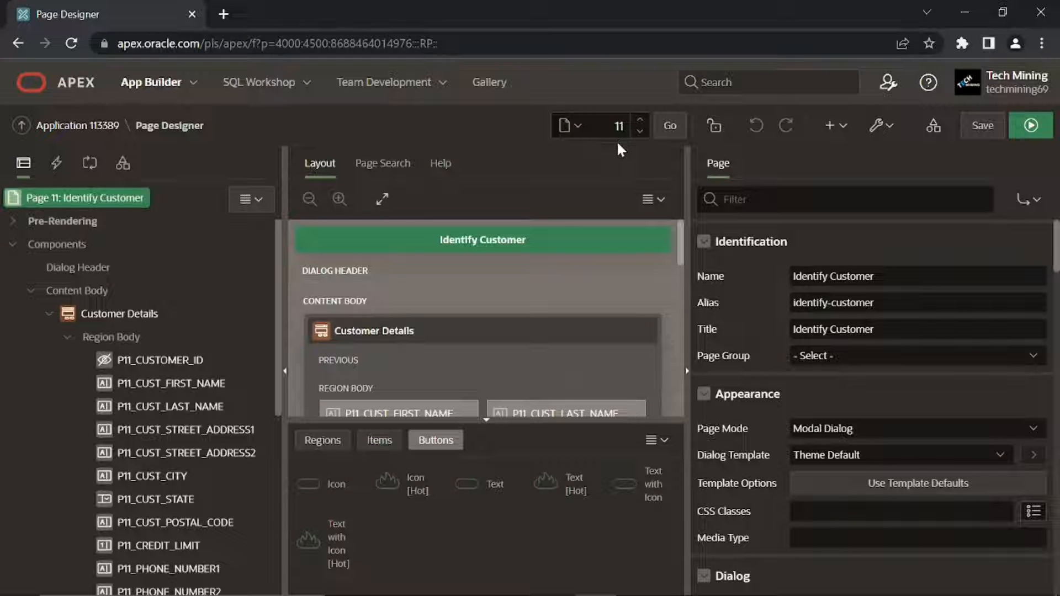
{"action": "mouse_move", "coordinate": [400, 212]}
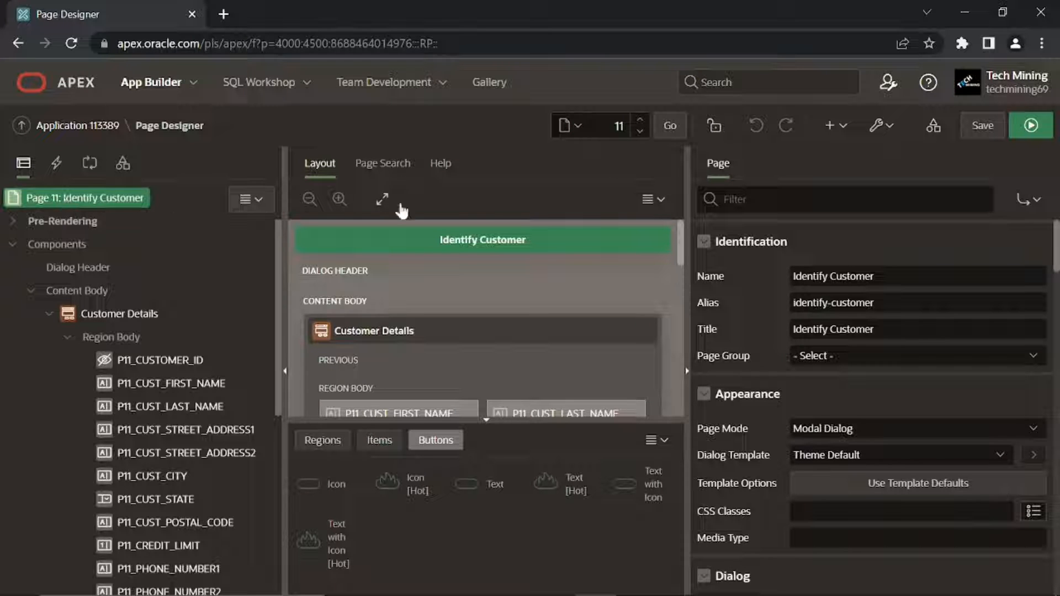
{"action": "mouse_move", "coordinate": [744, 465]}
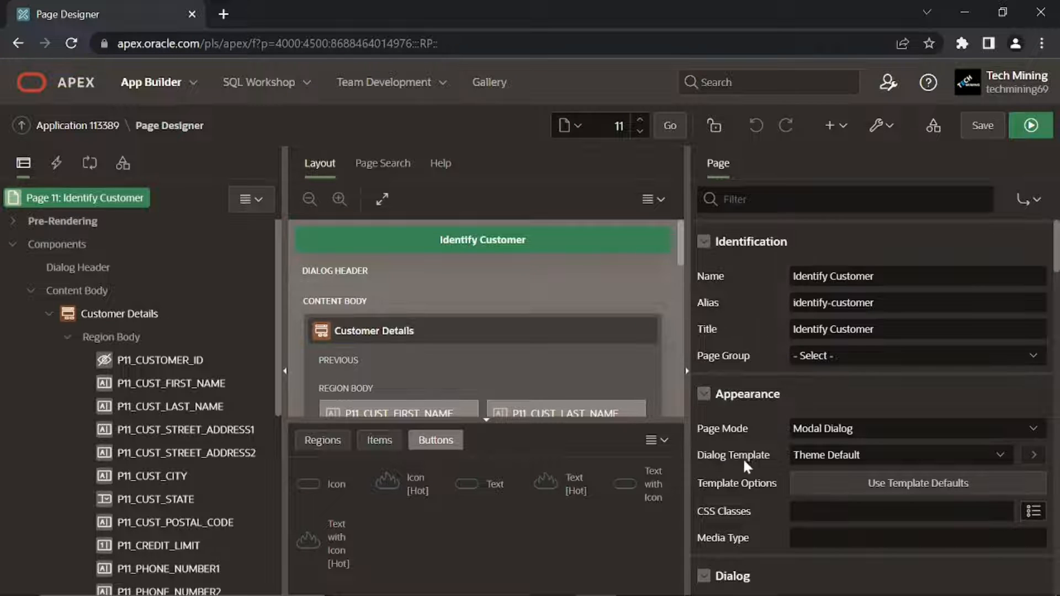
Apply the Wizard Modal Dialog template with dialog width 700 and height 500.
{"action": "left_click", "coordinate": [915, 455]}
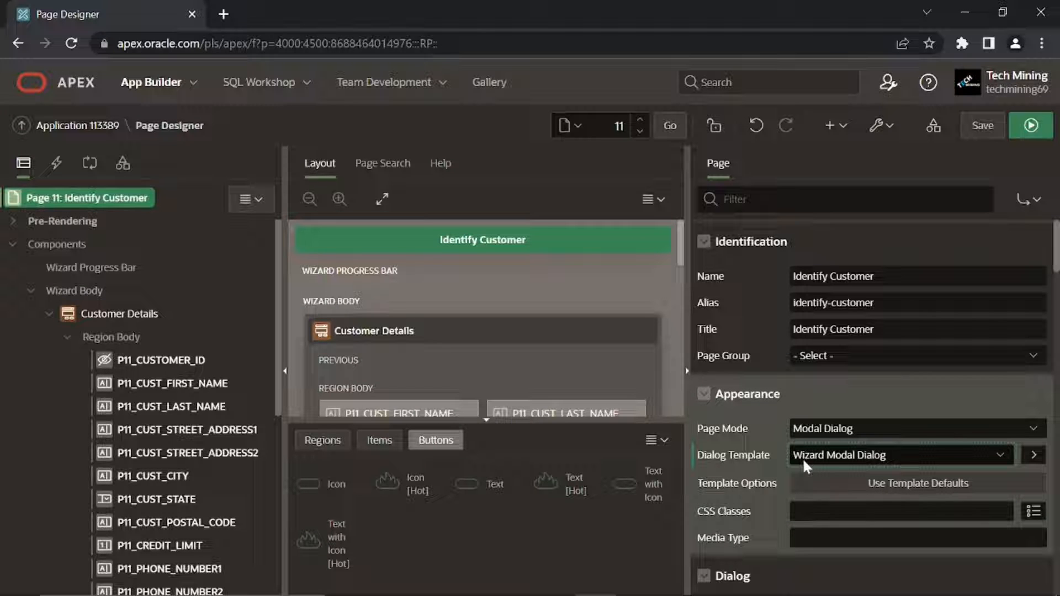
{"action": "mouse_move", "coordinate": [860, 467]}
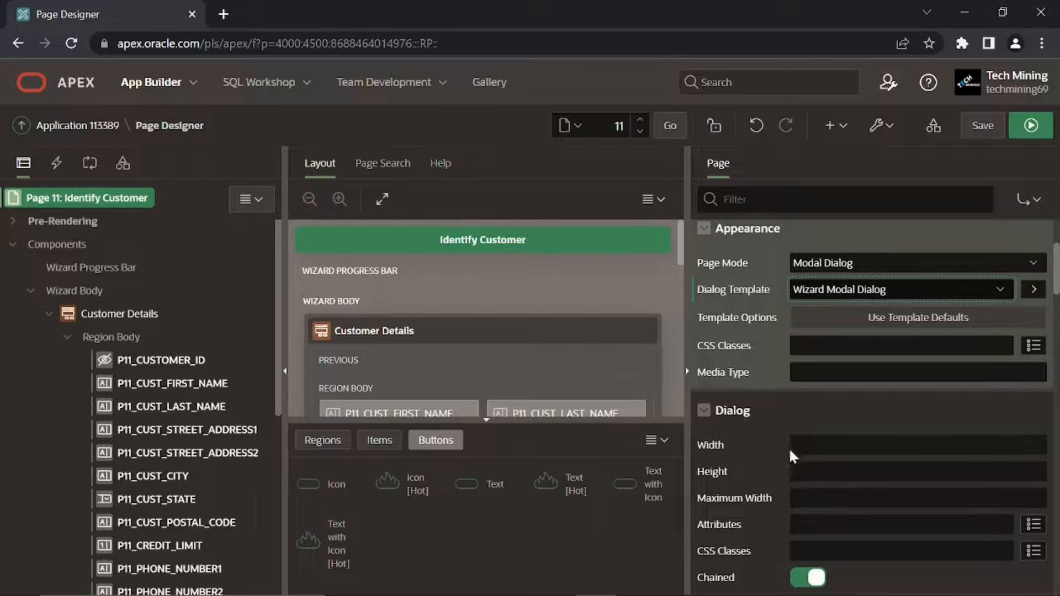
{"action": "type", "text": "700"}
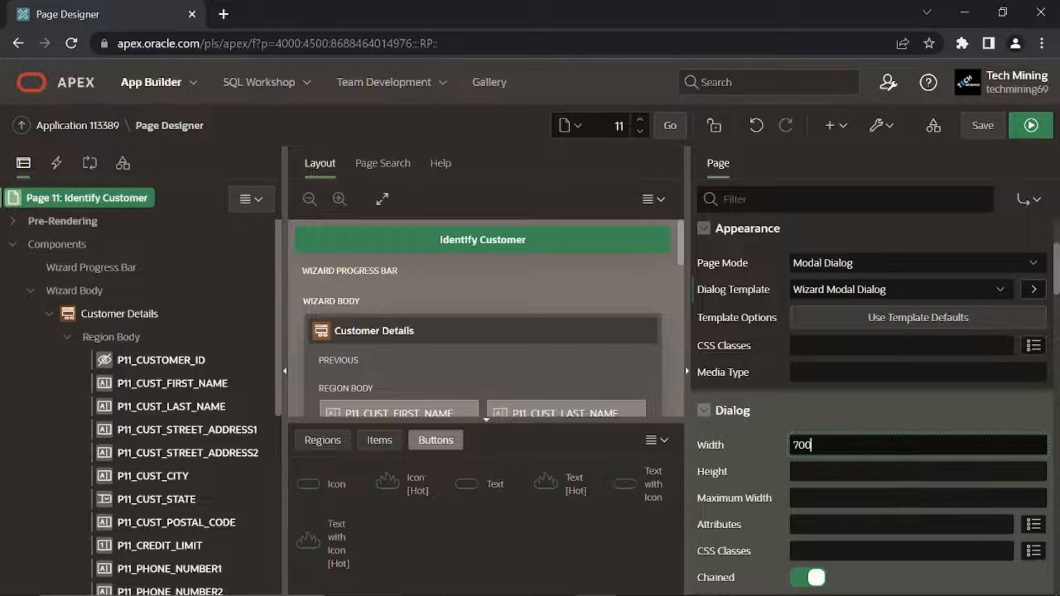
{"action": "left_click", "coordinate": [915, 471]}
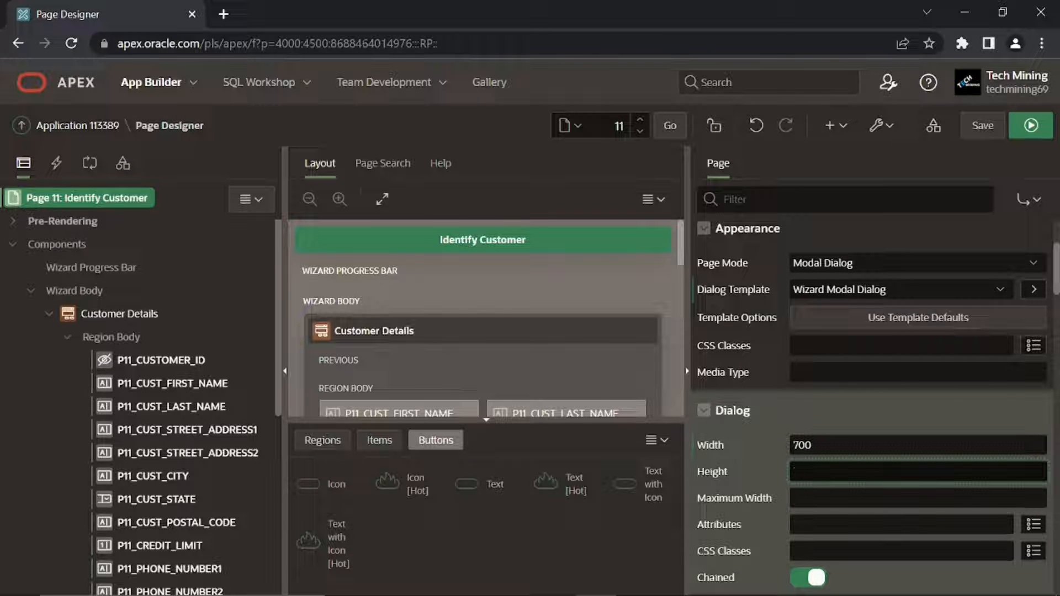
{"action": "type", "text": "500"}
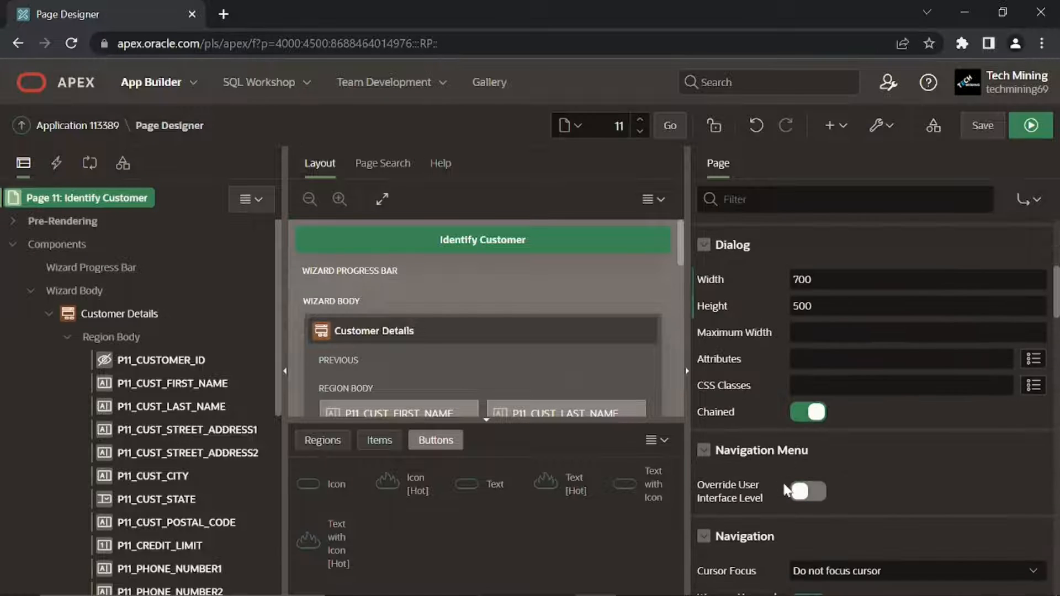
{"action": "scroll", "scroll_direction": "down", "scroll_amount": 3}
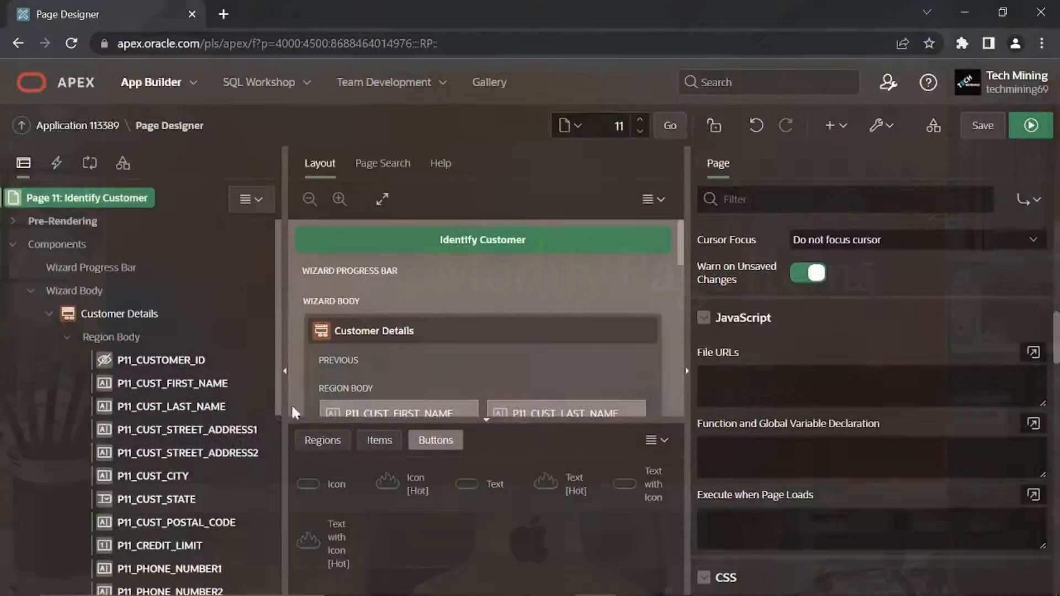
Set P11_CUST_FIRST_NAME session state storage to Per Session (Persistent).
{"action": "left_click", "coordinate": [172, 383]}
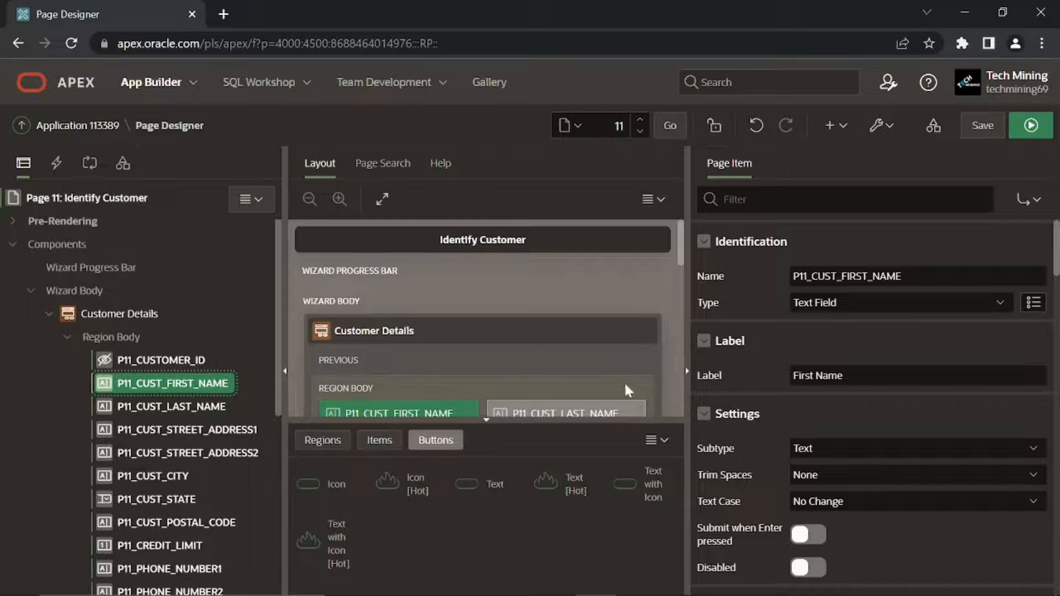
{"action": "scroll", "scroll_direction": "down", "scroll_amount": 3}
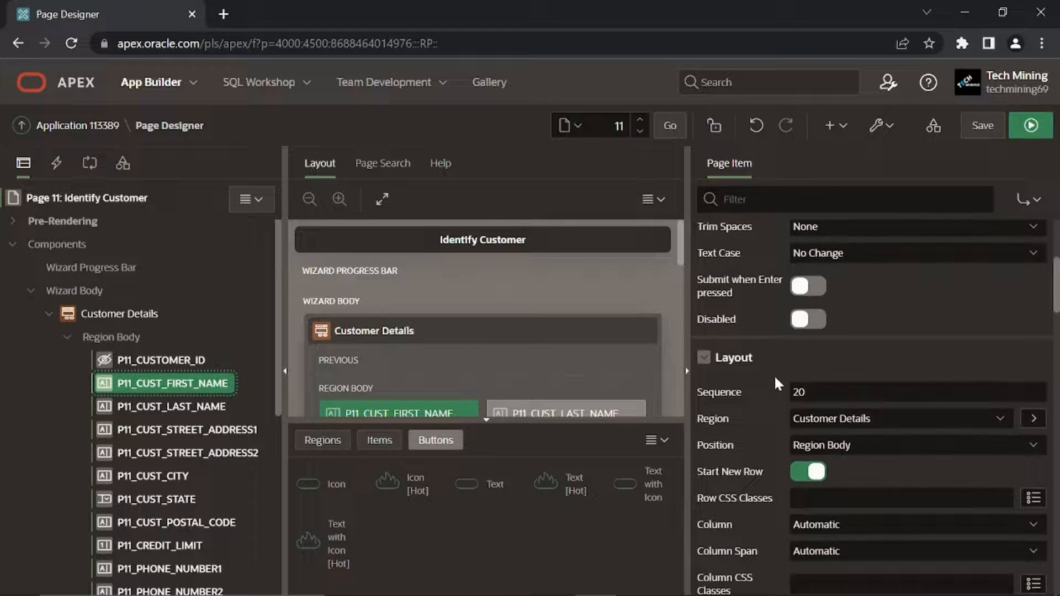
{"action": "scroll", "scroll_direction": "down", "scroll_amount": 3}
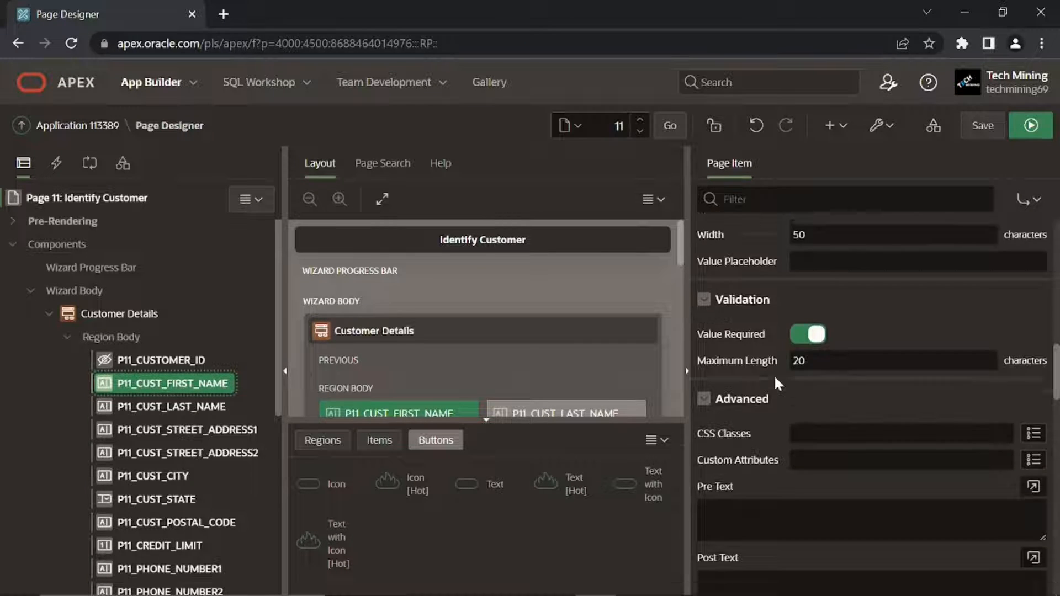
{"action": "scroll", "scroll_direction": "down", "scroll_amount": 3}
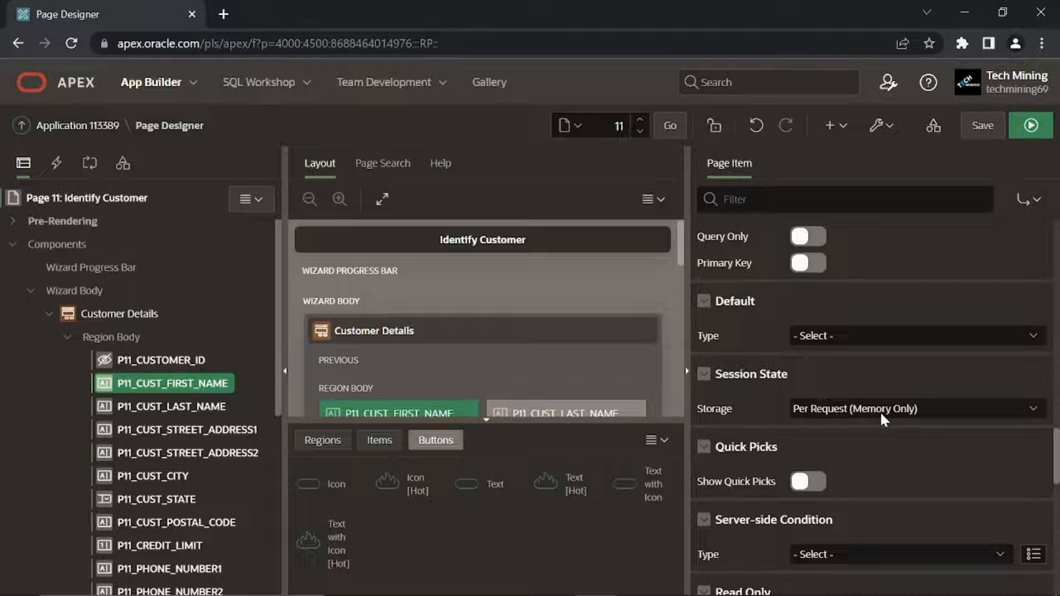
{"action": "left_click", "coordinate": [911, 408]}
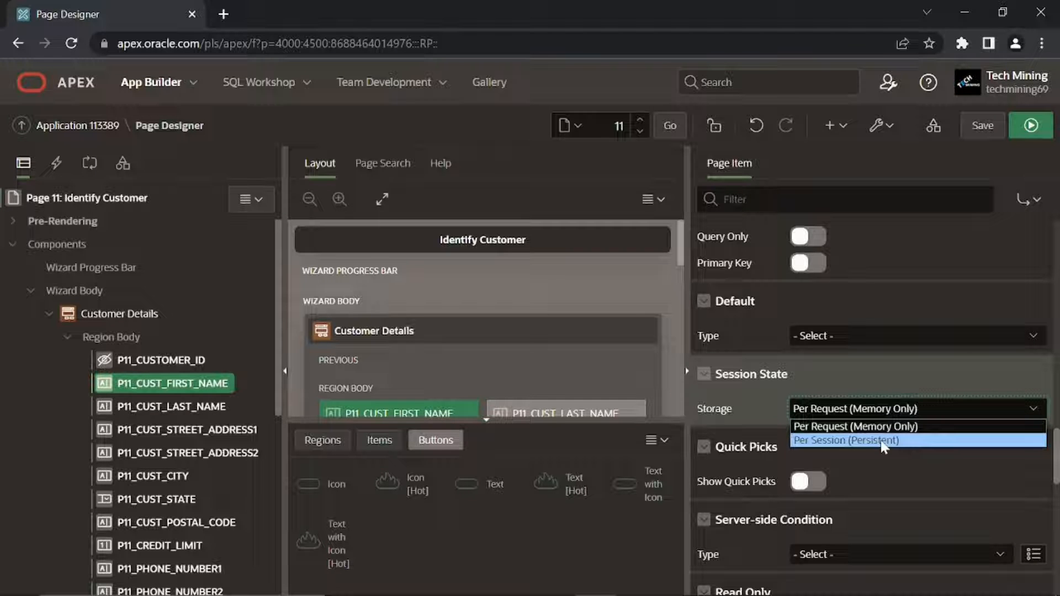
{"action": "left_click", "coordinate": [855, 440]}
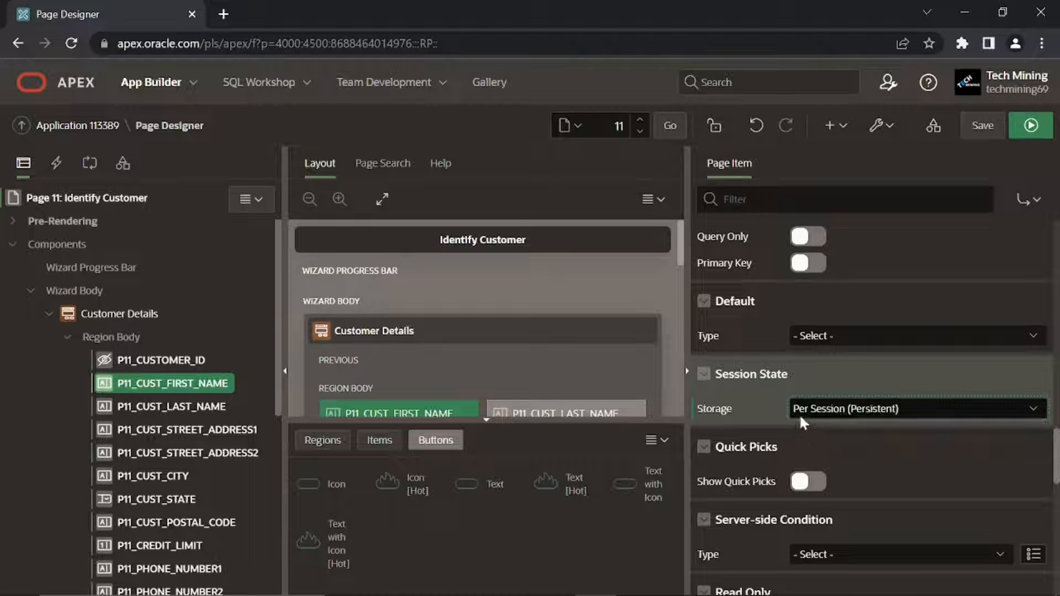
{"action": "mouse_move", "coordinate": [881, 431]}
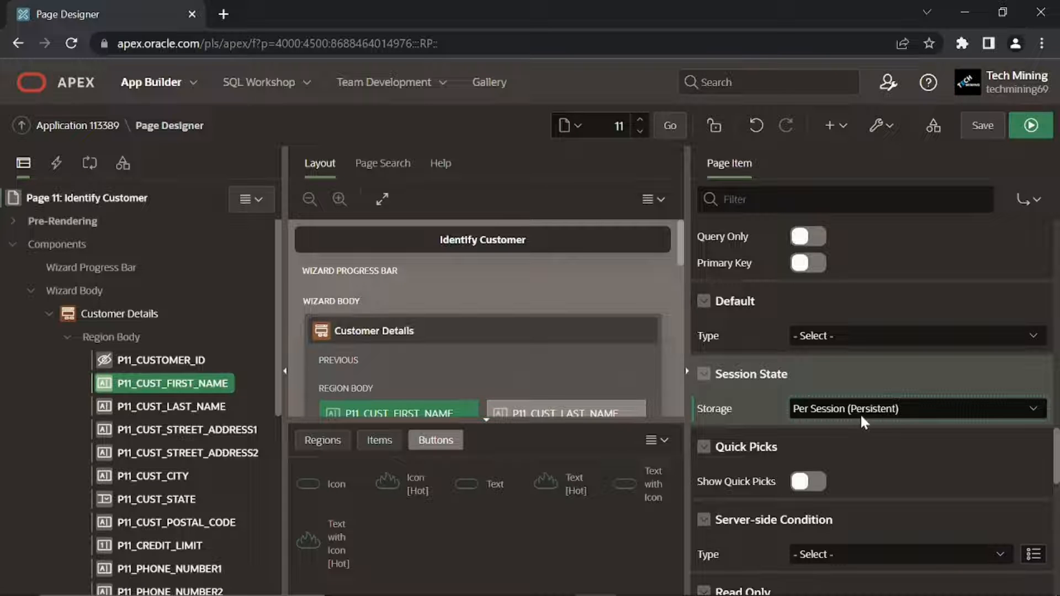
Set last name and street address 1 items to Per Session (Persistent) storage.
{"action": "left_click", "coordinate": [172, 406]}
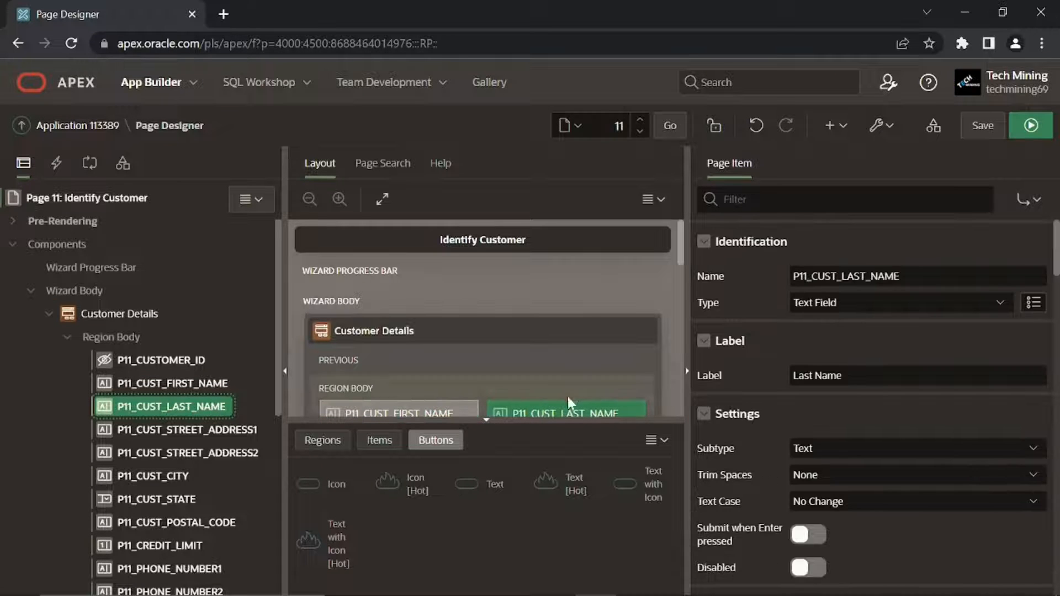
{"action": "scroll", "scroll_direction": "down", "scroll_amount": 3}
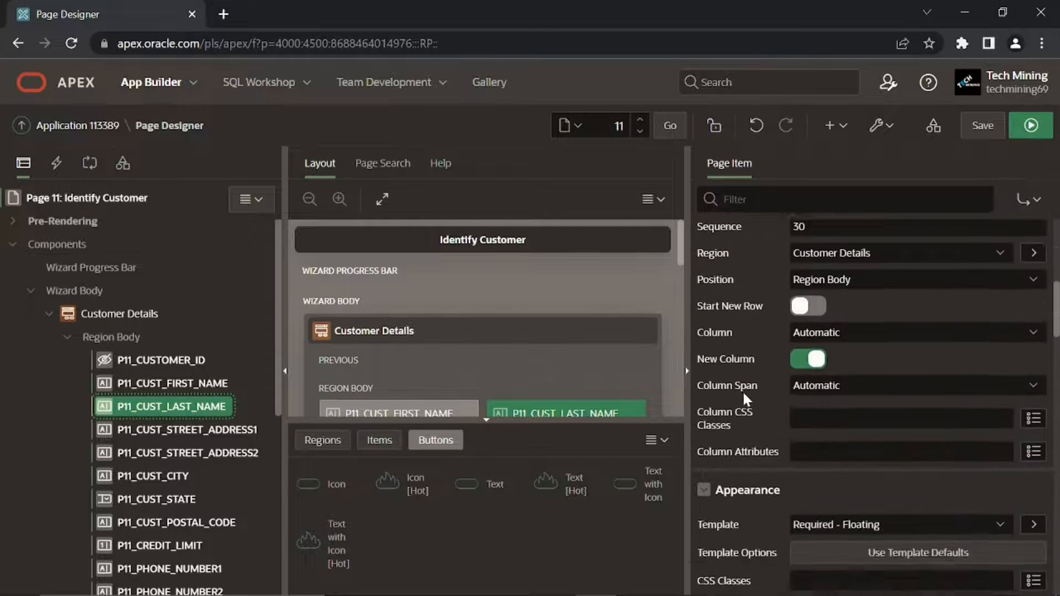
{"action": "scroll", "scroll_direction": "down", "scroll_amount": 3}
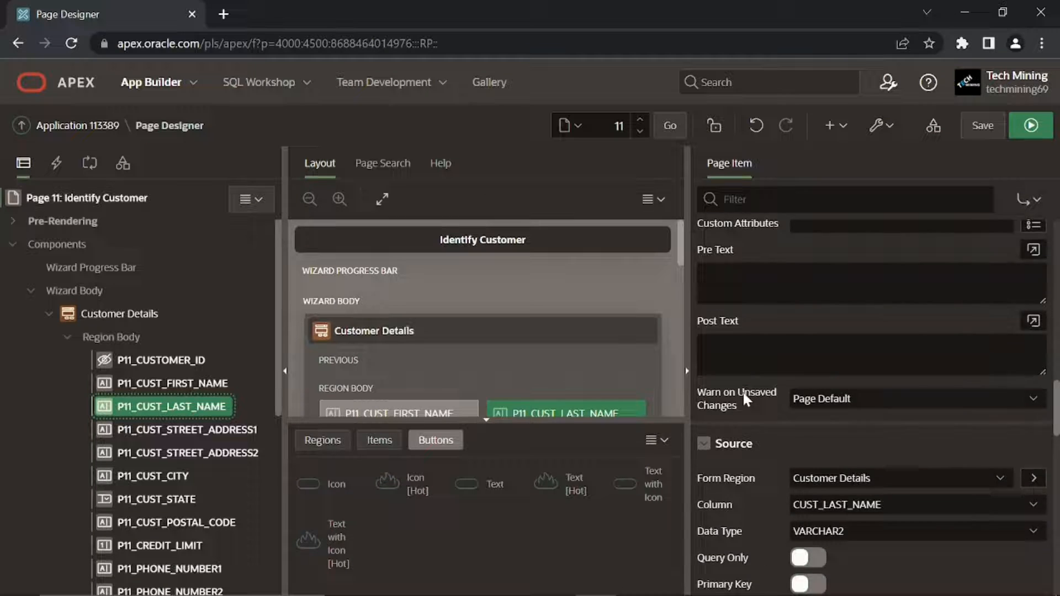
{"action": "scroll", "scroll_direction": "down", "scroll_amount": 3}
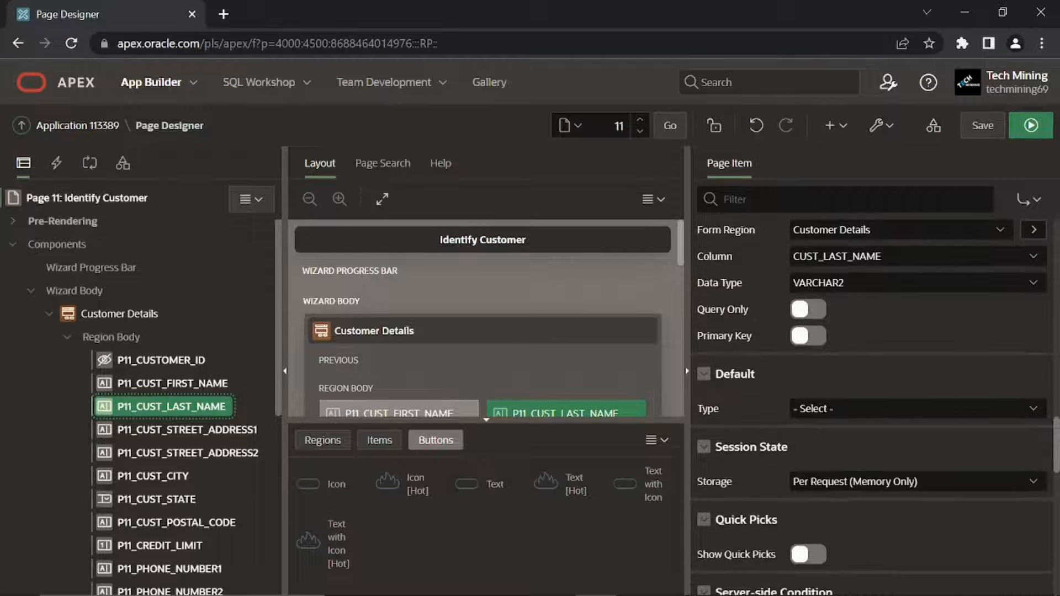
{"action": "left_click", "coordinate": [914, 482]}
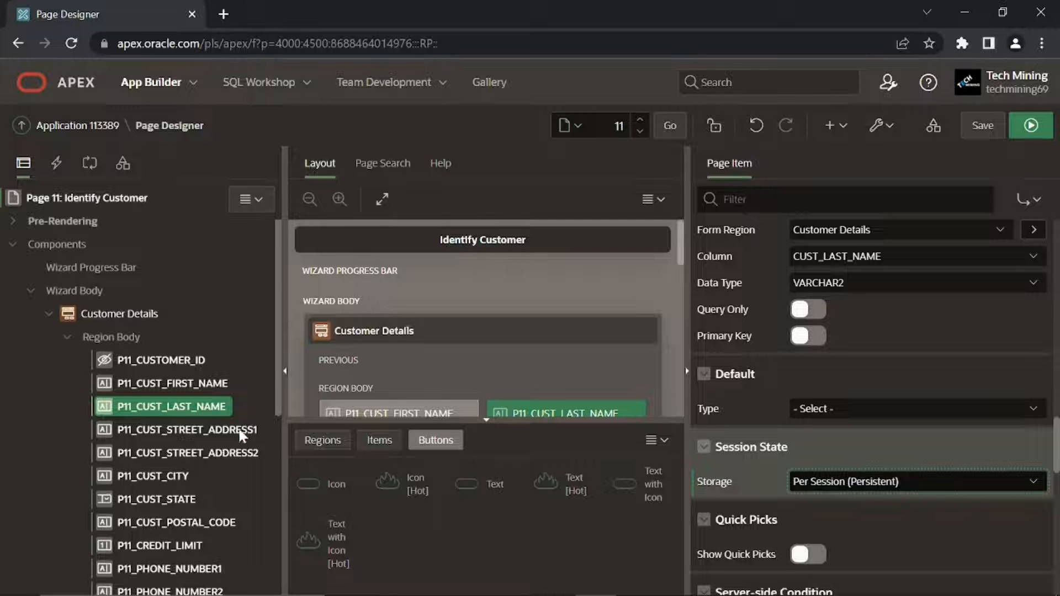
{"action": "left_click", "coordinate": [186, 430]}
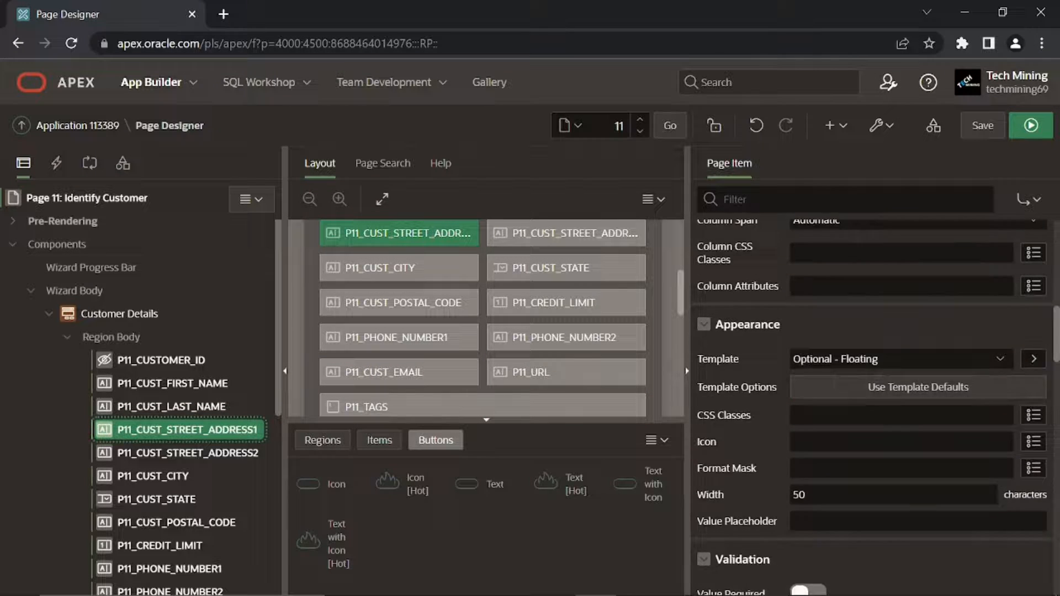
{"action": "scroll", "scroll_direction": "down", "scroll_amount": 3}
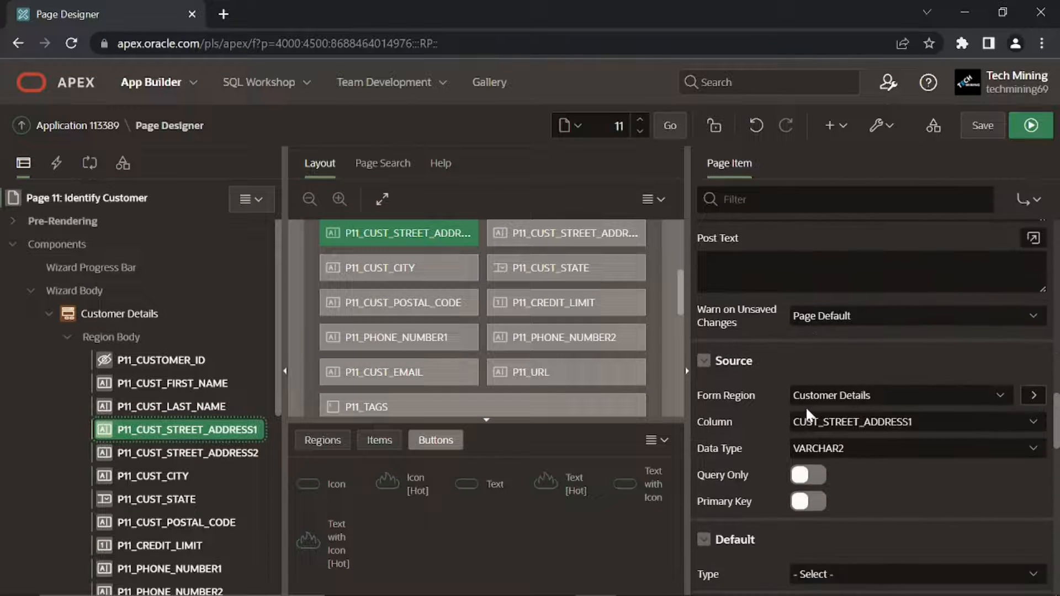
{"action": "left_click", "coordinate": [917, 399]}
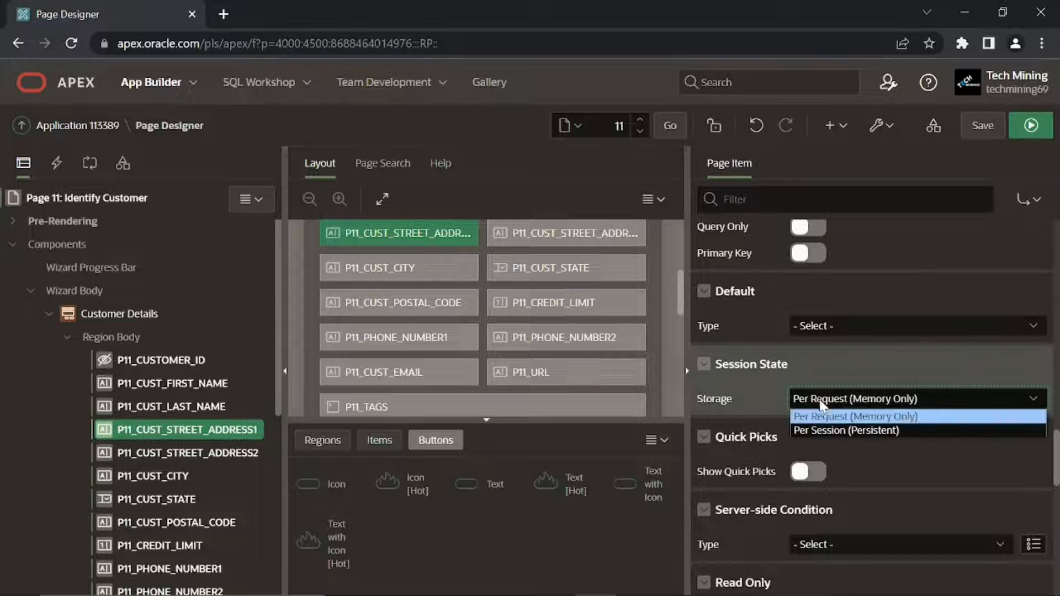
{"action": "left_click", "coordinate": [570, 233]}
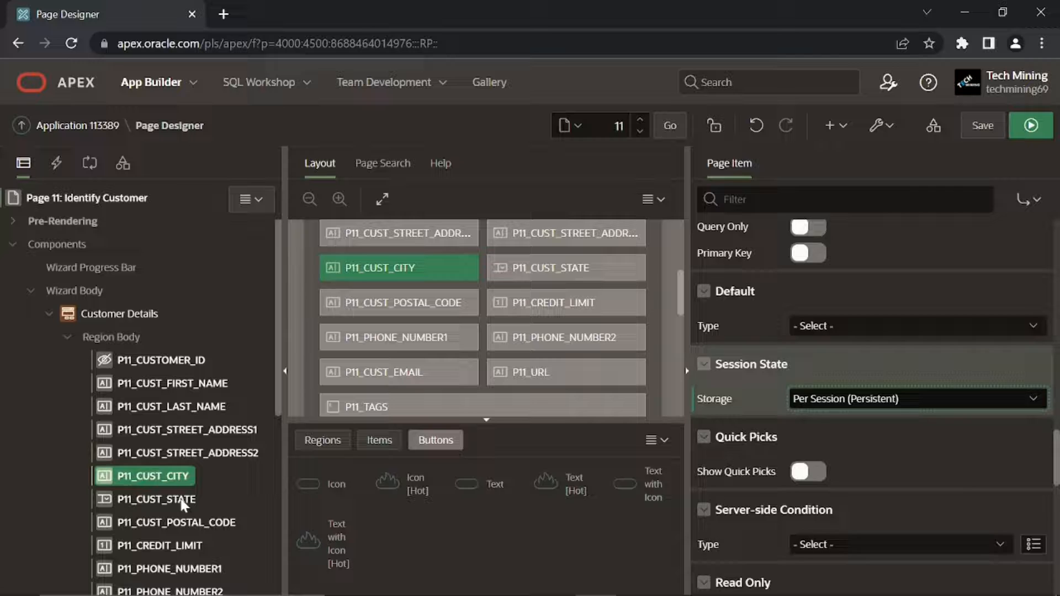
Set Per Session storage for state, postal code, credit limit, phone, email, URL and tags items.
{"action": "left_click", "coordinate": [158, 499]}
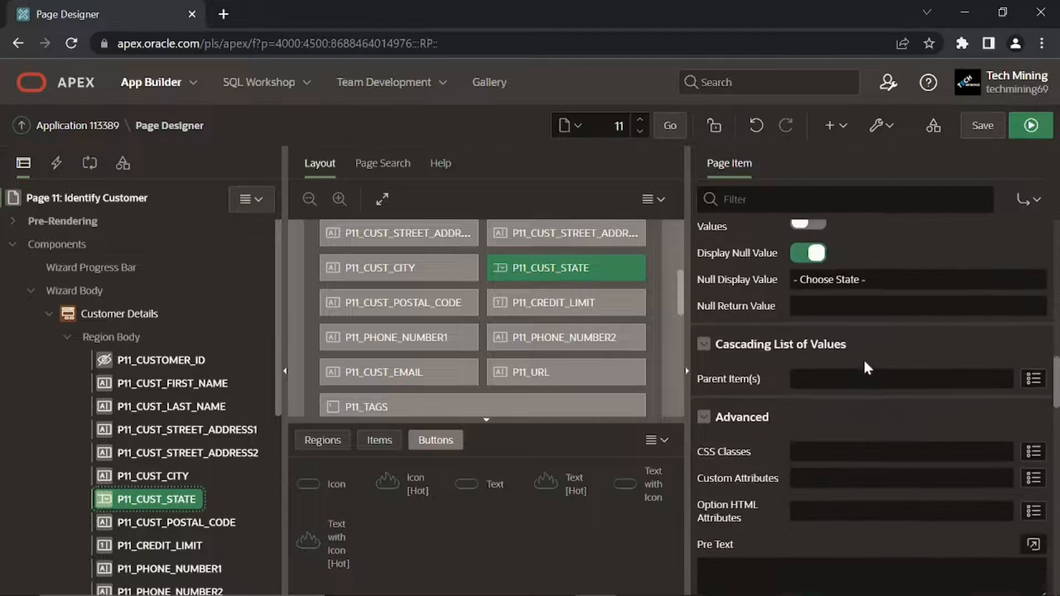
{"action": "scroll", "scroll_direction": "down", "scroll_amount": 3}
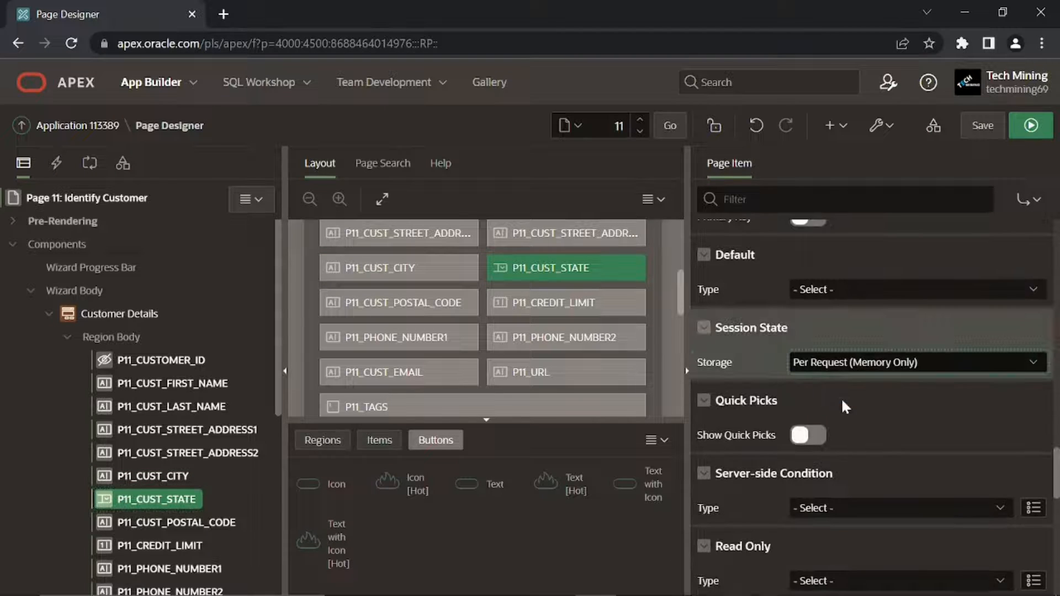
{"action": "left_click", "coordinate": [398, 303]}
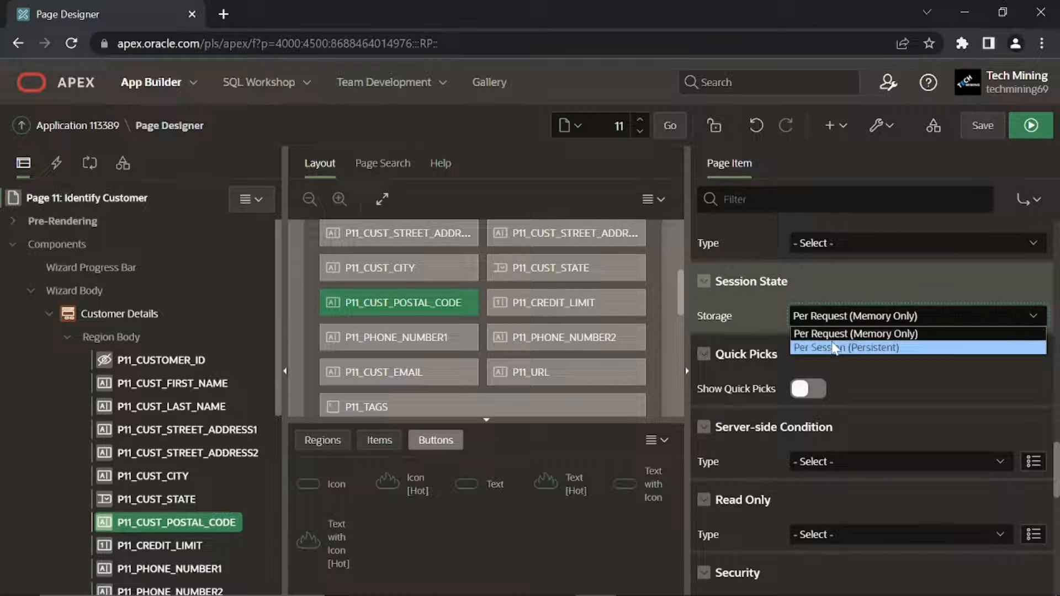
{"action": "left_click", "coordinate": [566, 302]}
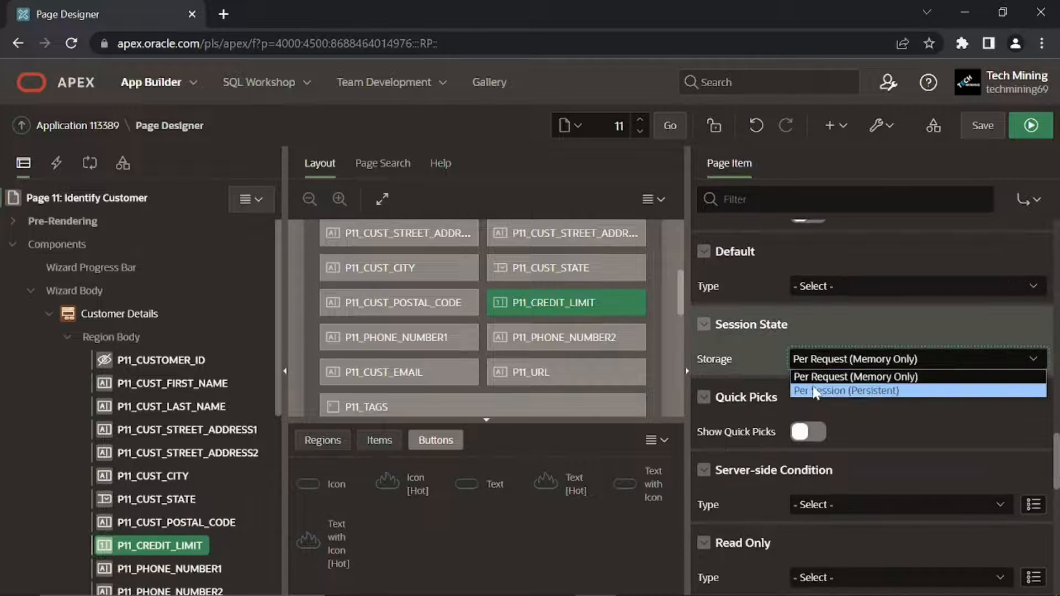
{"action": "left_click", "coordinate": [398, 337]}
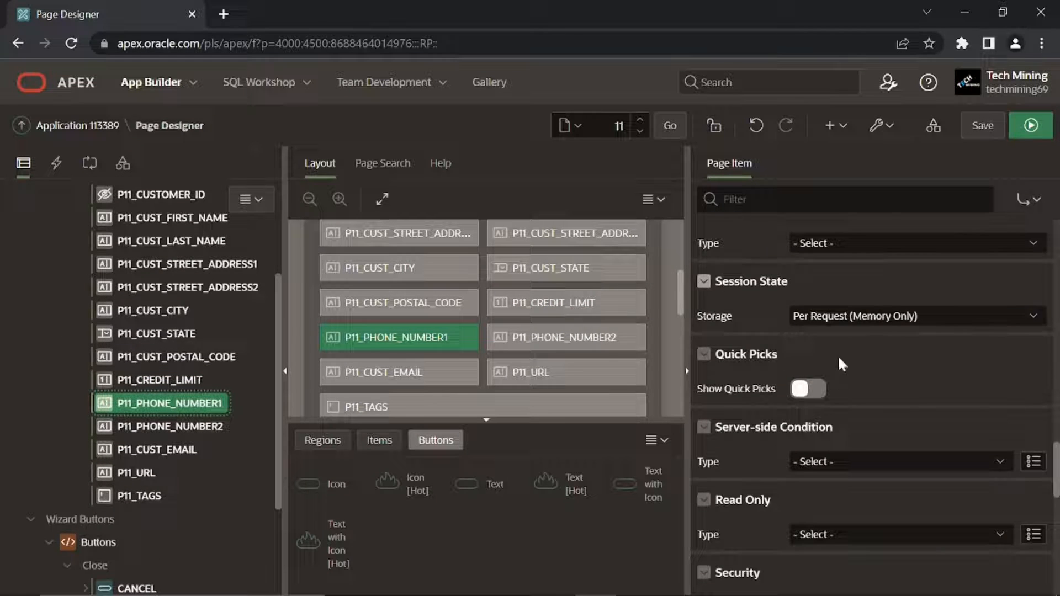
{"action": "left_click", "coordinate": [566, 337]}
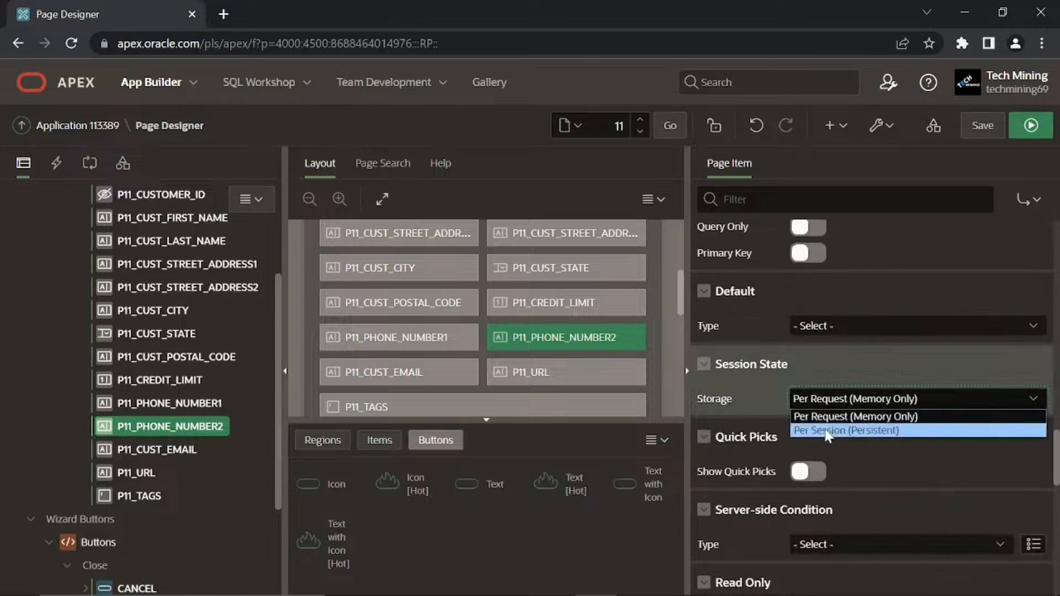
{"action": "left_click", "coordinate": [399, 372]}
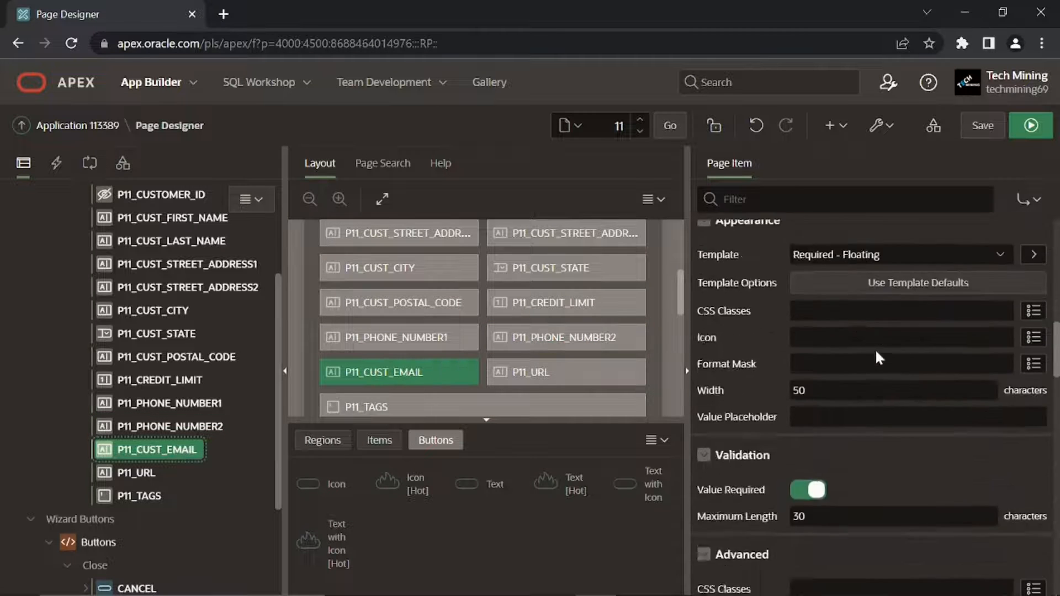
{"action": "scroll", "scroll_direction": "down", "scroll_amount": 3}
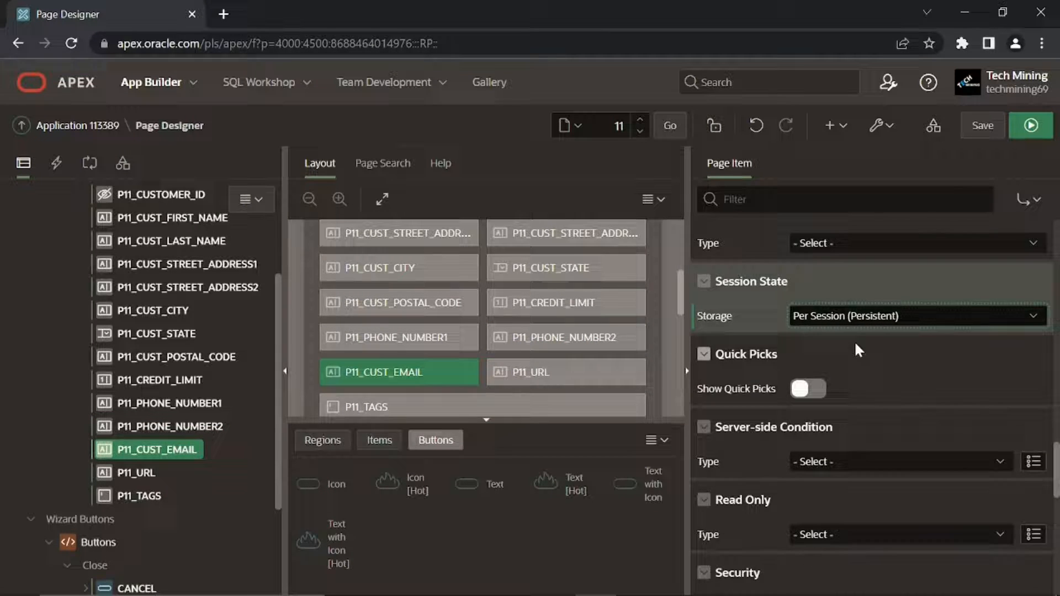
{"action": "left_click", "coordinate": [564, 372]}
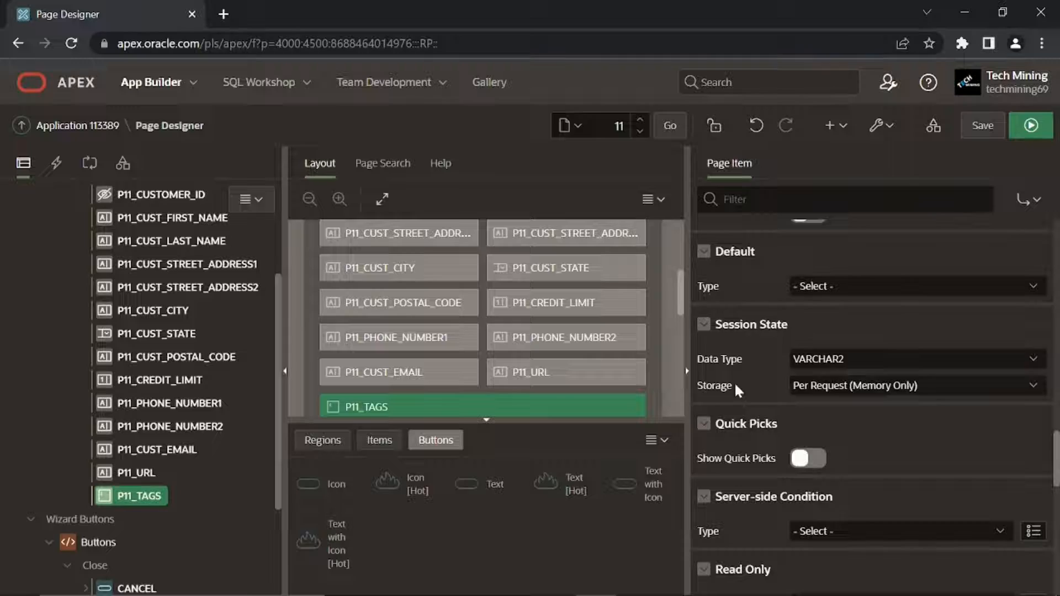
{"action": "left_click", "coordinate": [915, 386]}
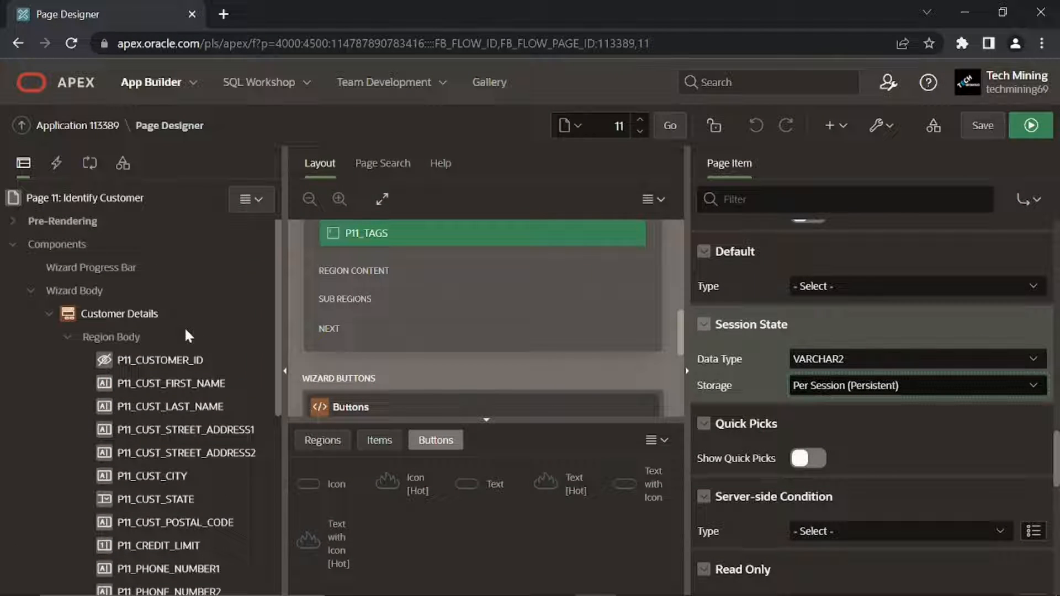
Create an 'Order Progress' List region in Wizard Progress Bar showing the Order Wizard list.
{"action": "right_click", "coordinate": [91, 267]}
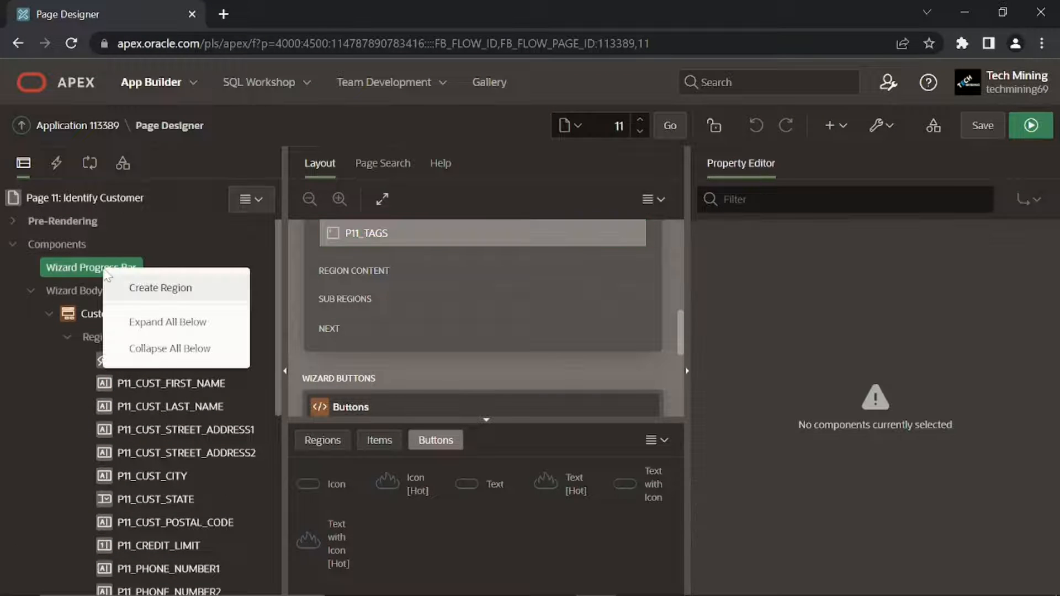
{"action": "left_click", "coordinate": [159, 288]}
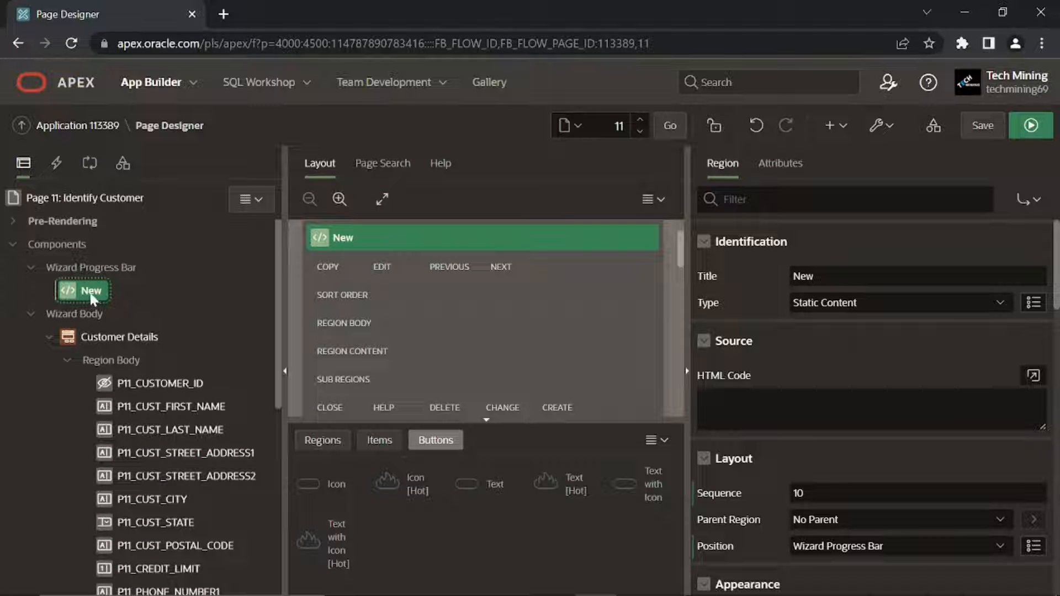
{"action": "left_click", "coordinate": [882, 277]}
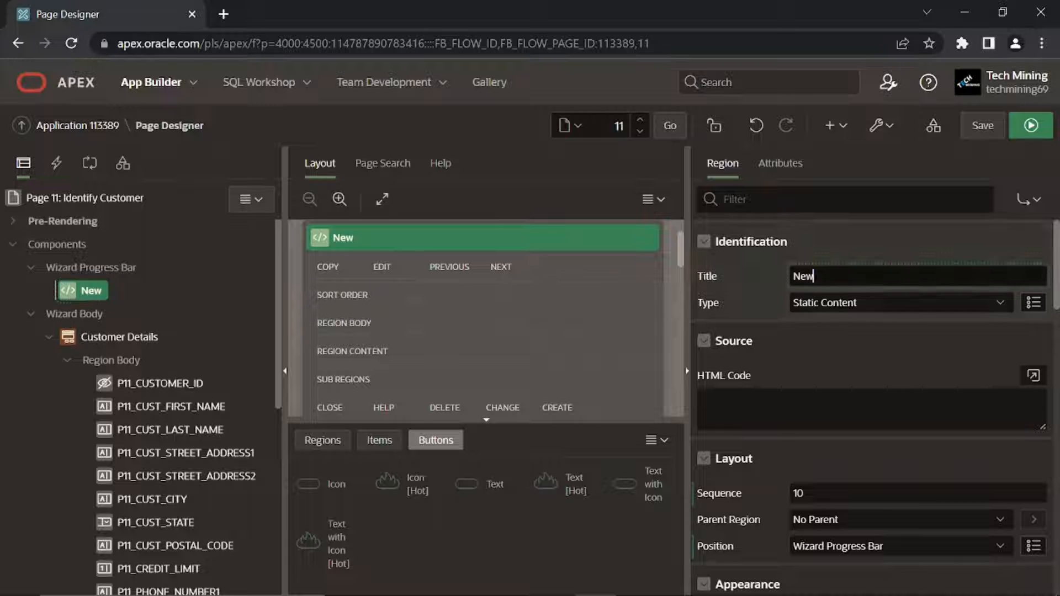
{"action": "type", "text": "Order Progress"}
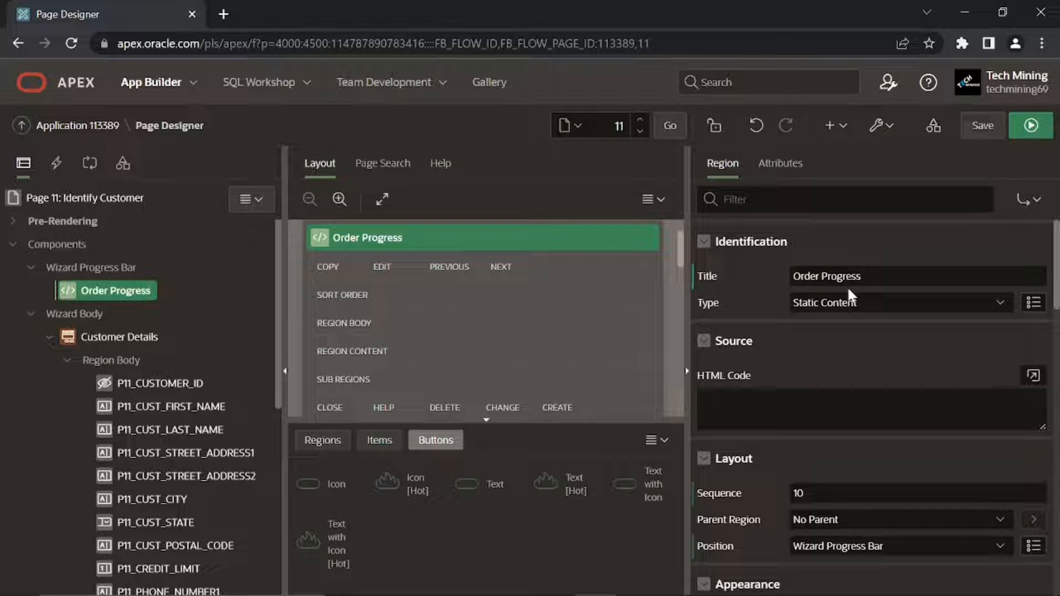
{"action": "left_click", "coordinate": [898, 302]}
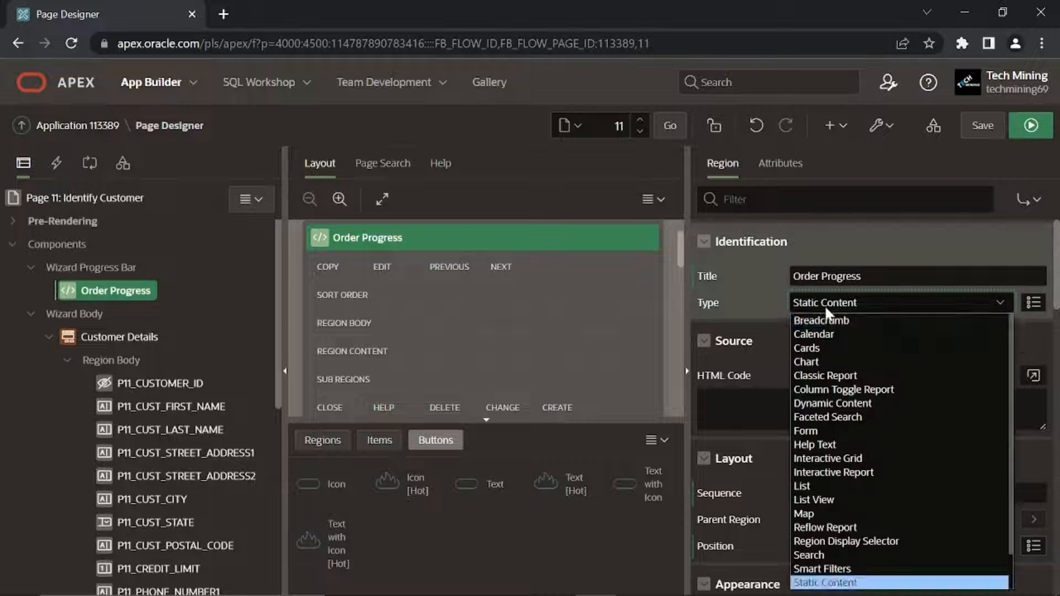
{"action": "left_click", "coordinate": [802, 485]}
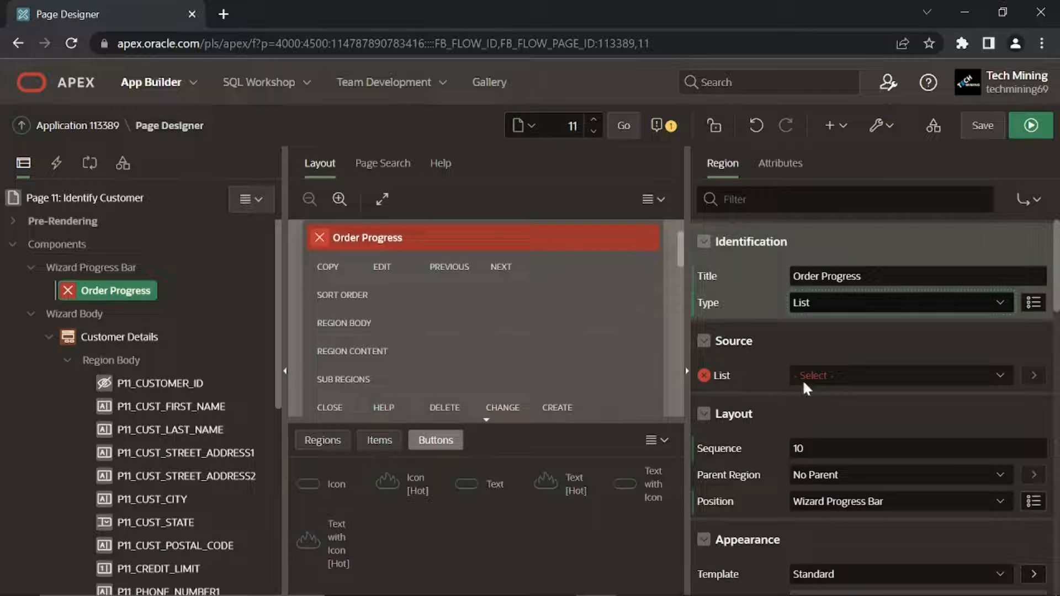
{"action": "left_click", "coordinate": [899, 375]}
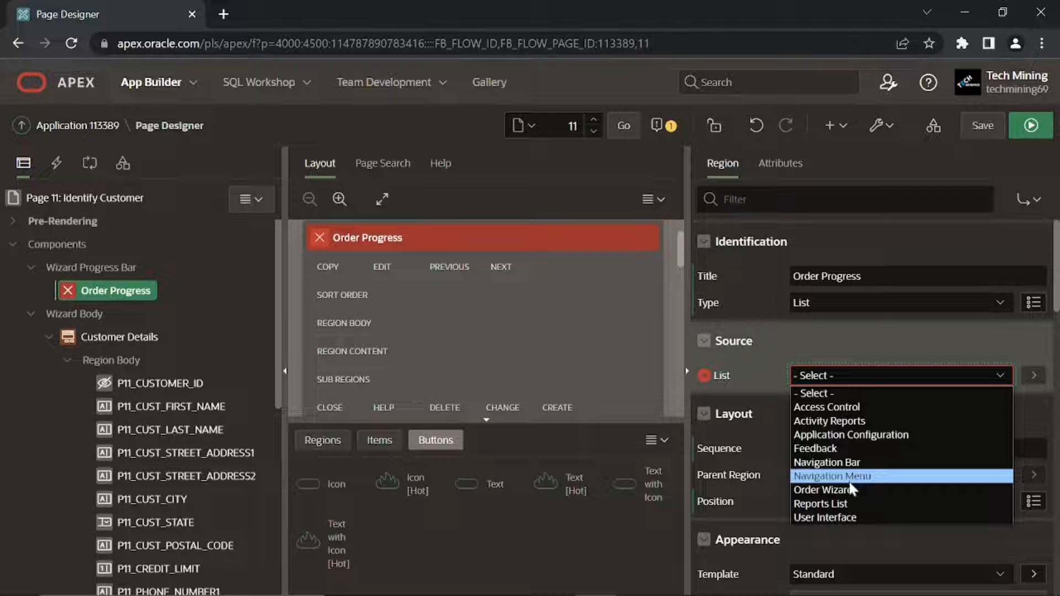
{"action": "left_click", "coordinate": [820, 489]}
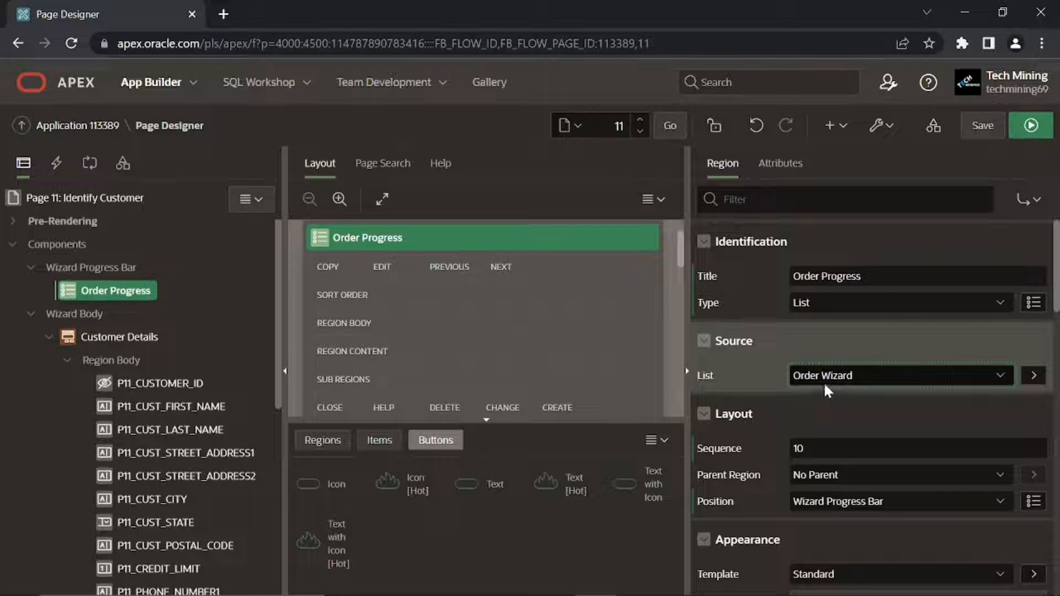
Set the Order Progress region template to Blank with Attributes and show its list Attributes.
{"action": "scroll", "scroll_direction": "down", "scroll_amount": 3}
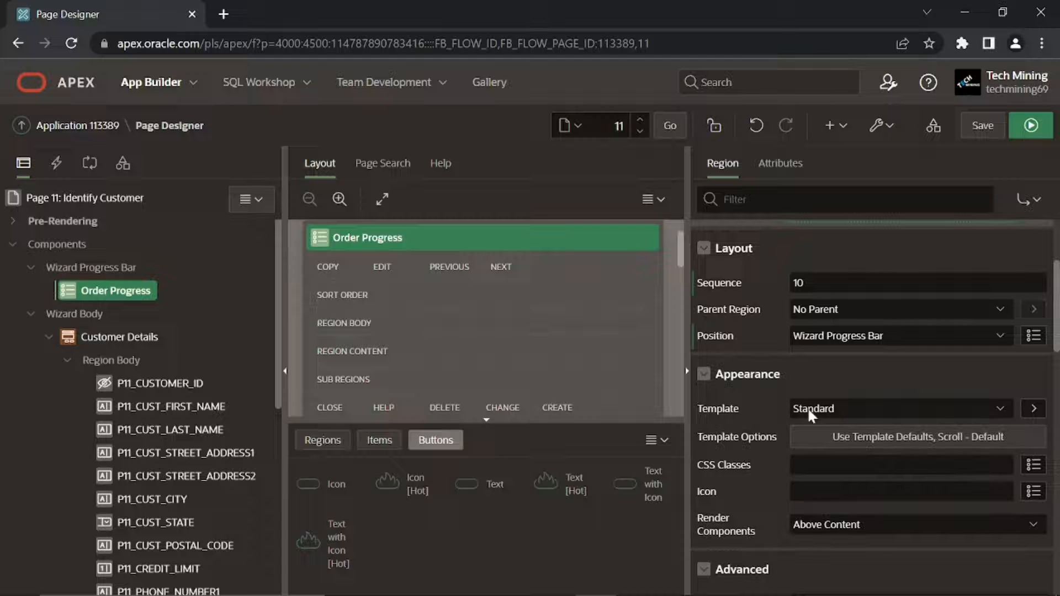
{"action": "left_click", "coordinate": [899, 408]}
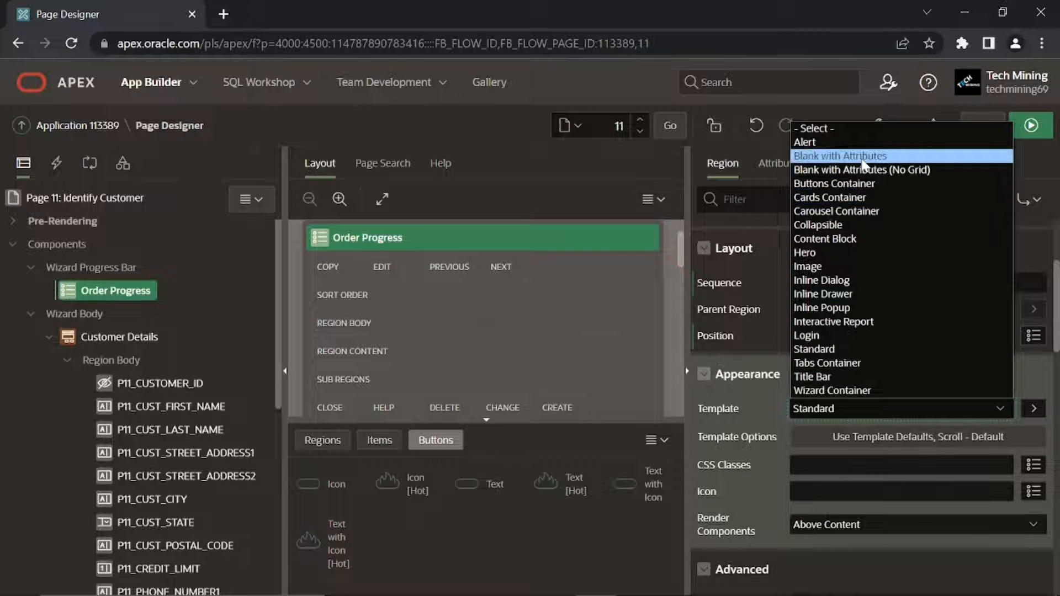
{"action": "left_click", "coordinate": [840, 155]}
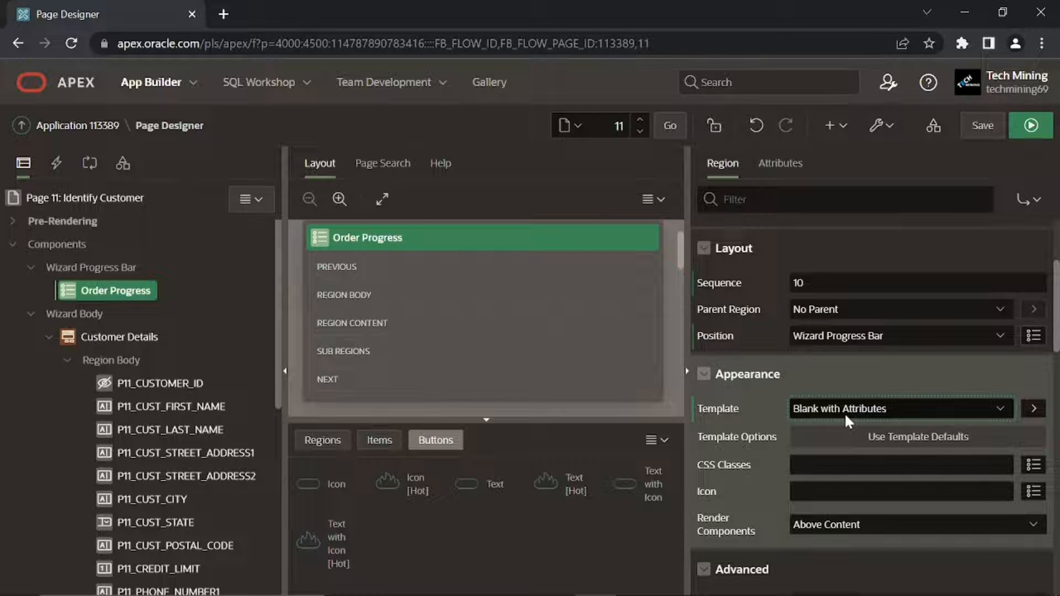
{"action": "scroll", "scroll_direction": "down", "scroll_amount": 3}
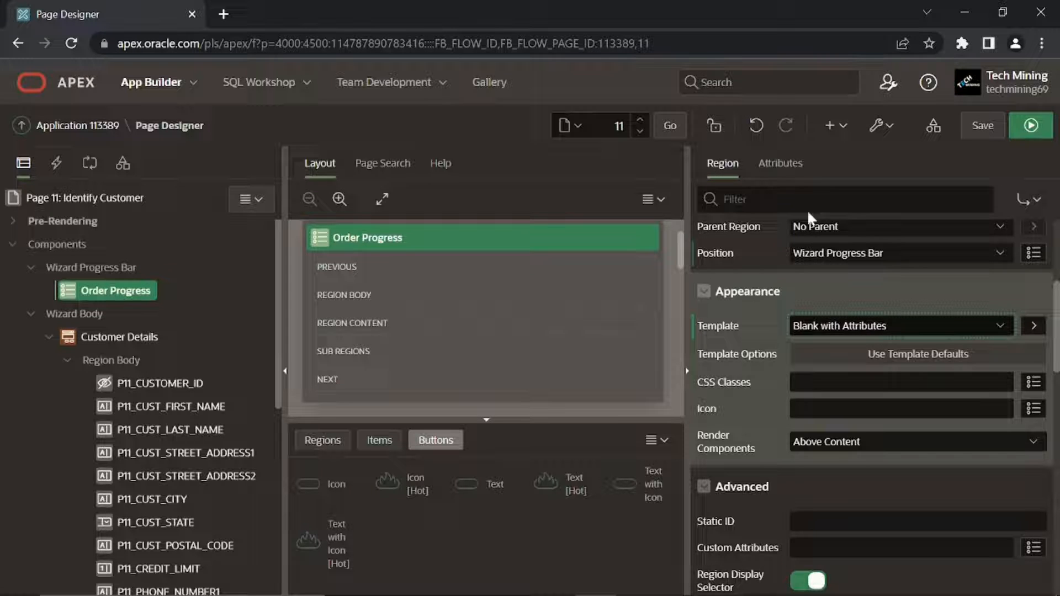
{"action": "left_click", "coordinate": [780, 164]}
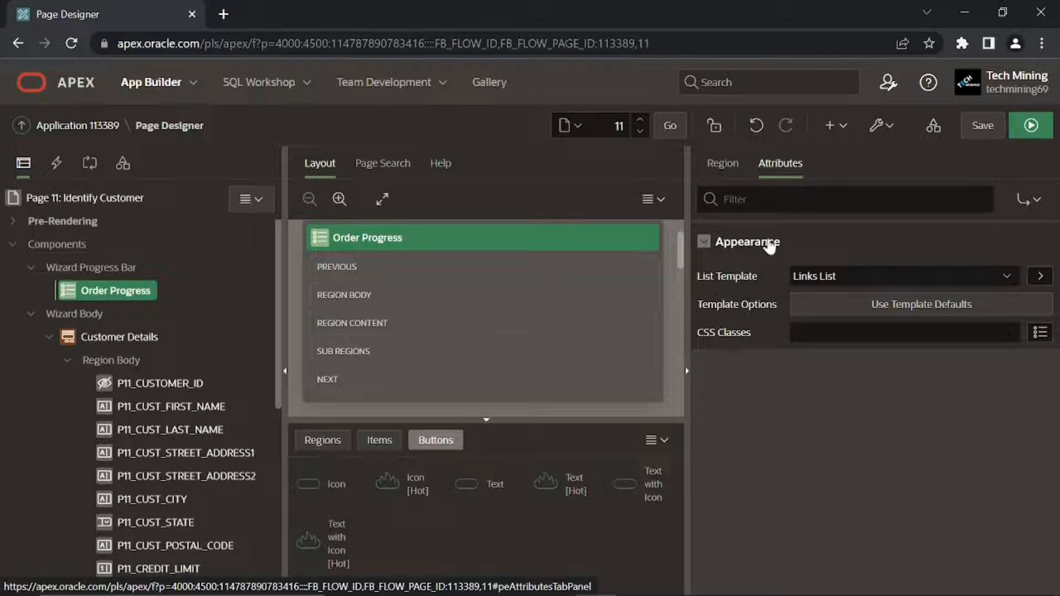
Set the list template to Wizard Progress and open its Template Options.
{"action": "left_click", "coordinate": [902, 276]}
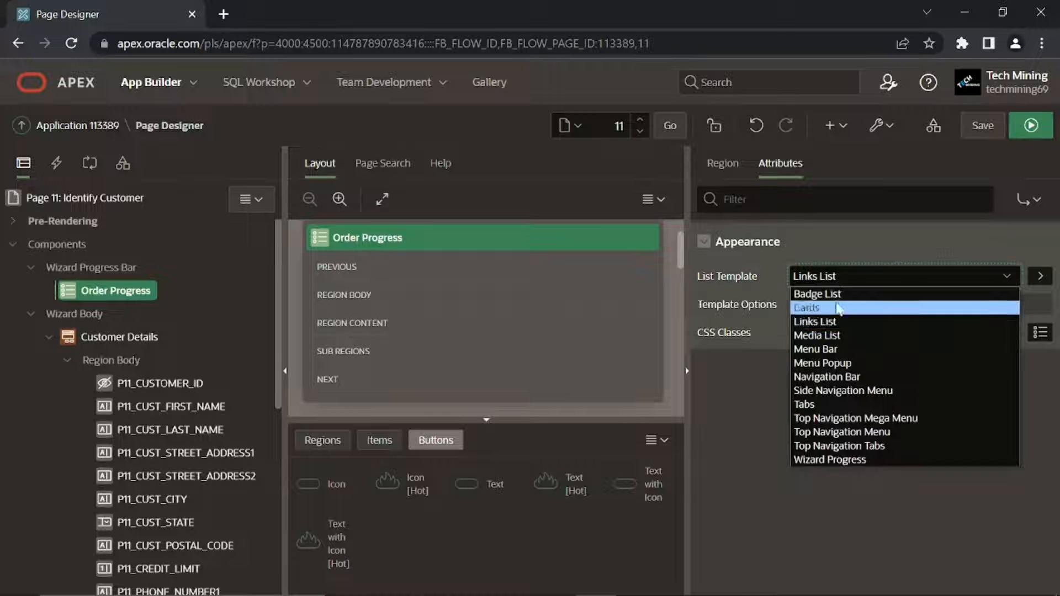
{"action": "left_click", "coordinate": [829, 459]}
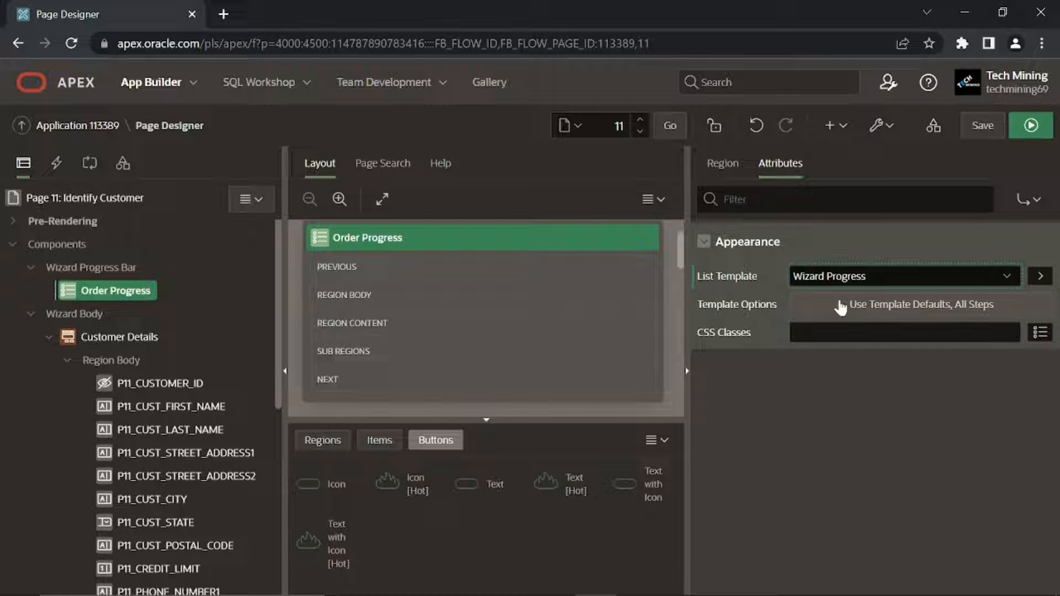
{"action": "left_click", "coordinate": [924, 304]}
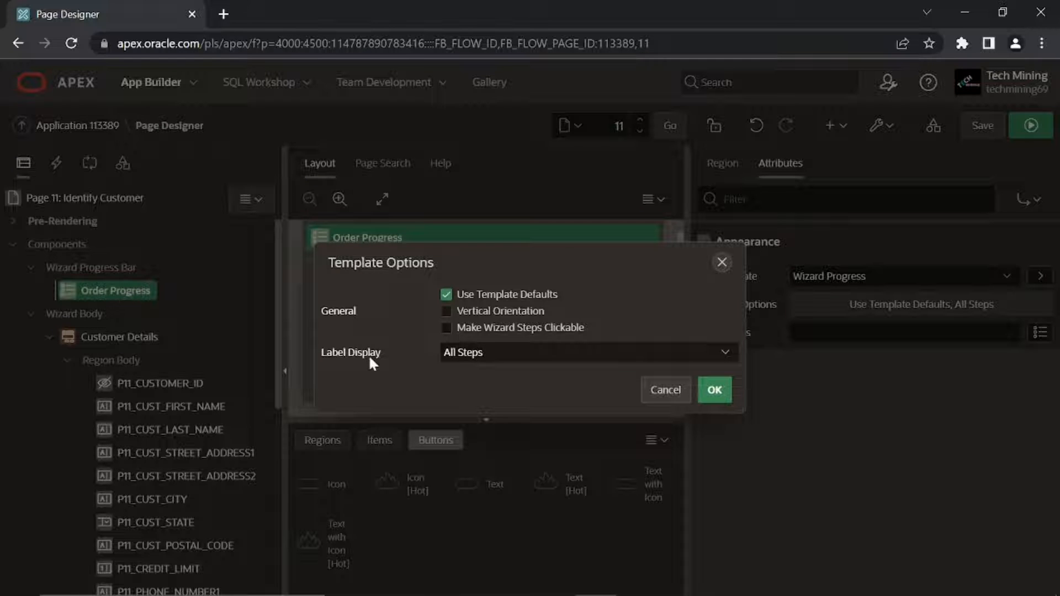